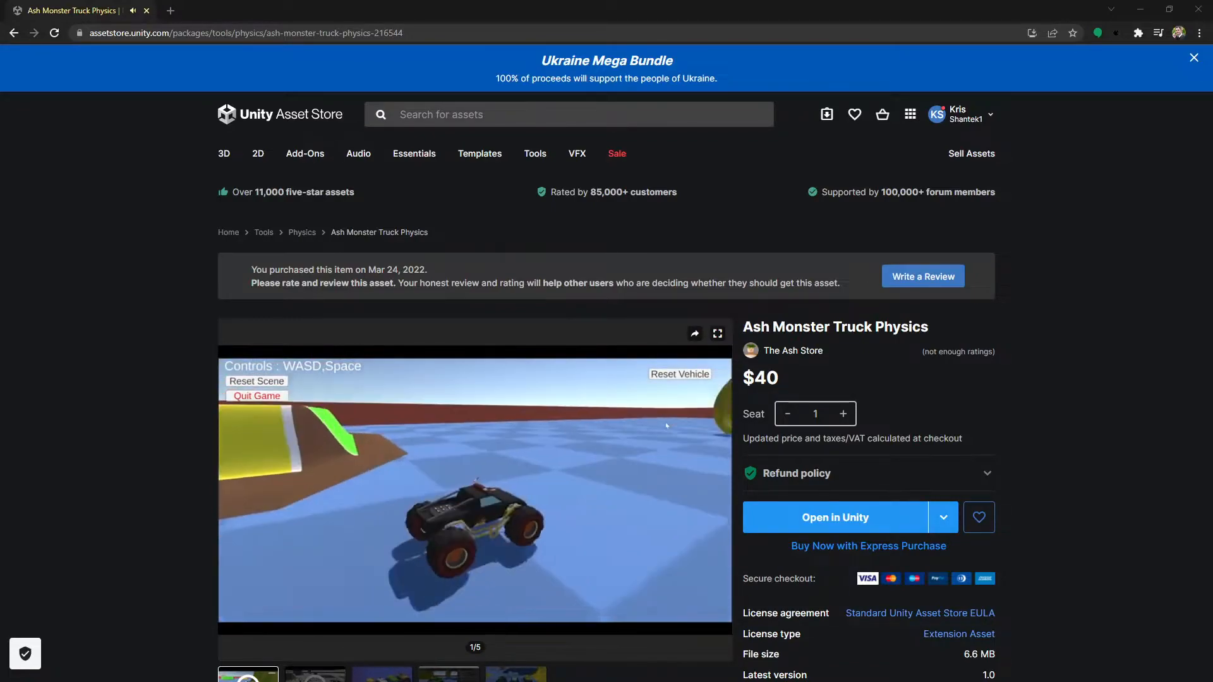
# Send the Ash Monster Truck Physics asset from the store page into Unity's Package Manager.
pyautogui.click(835, 517)
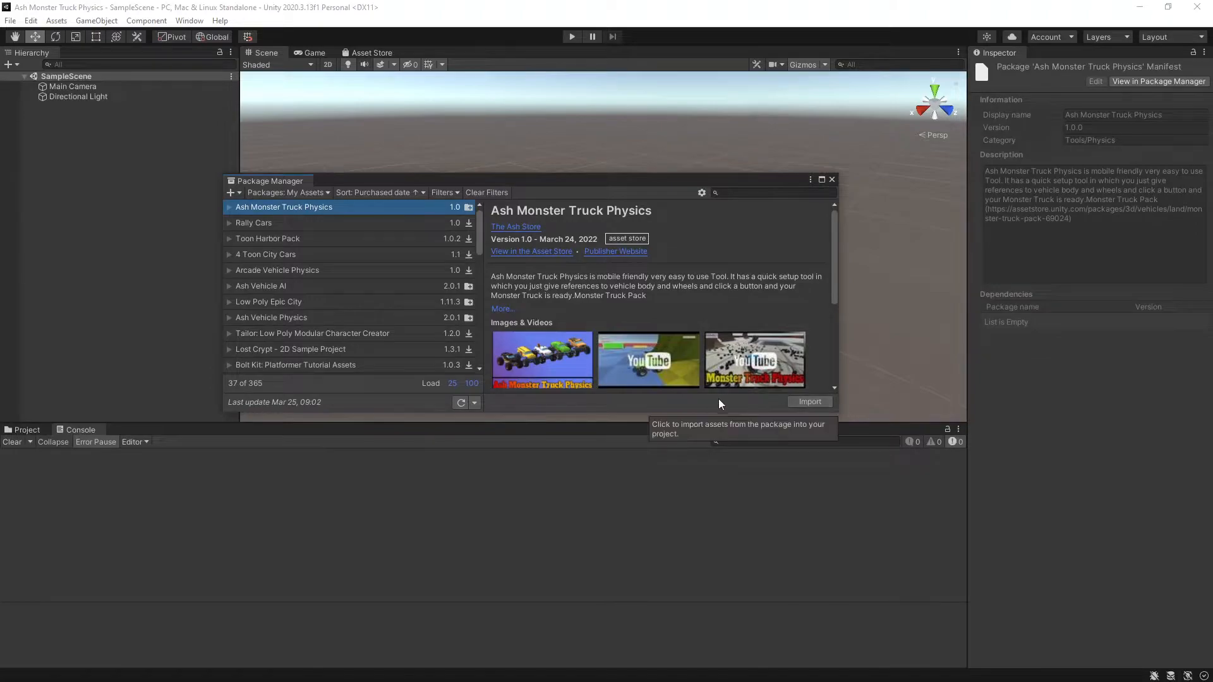
# Import all files of the Ash Monster Truck Physics package into the project.
pyautogui.click(808, 402)
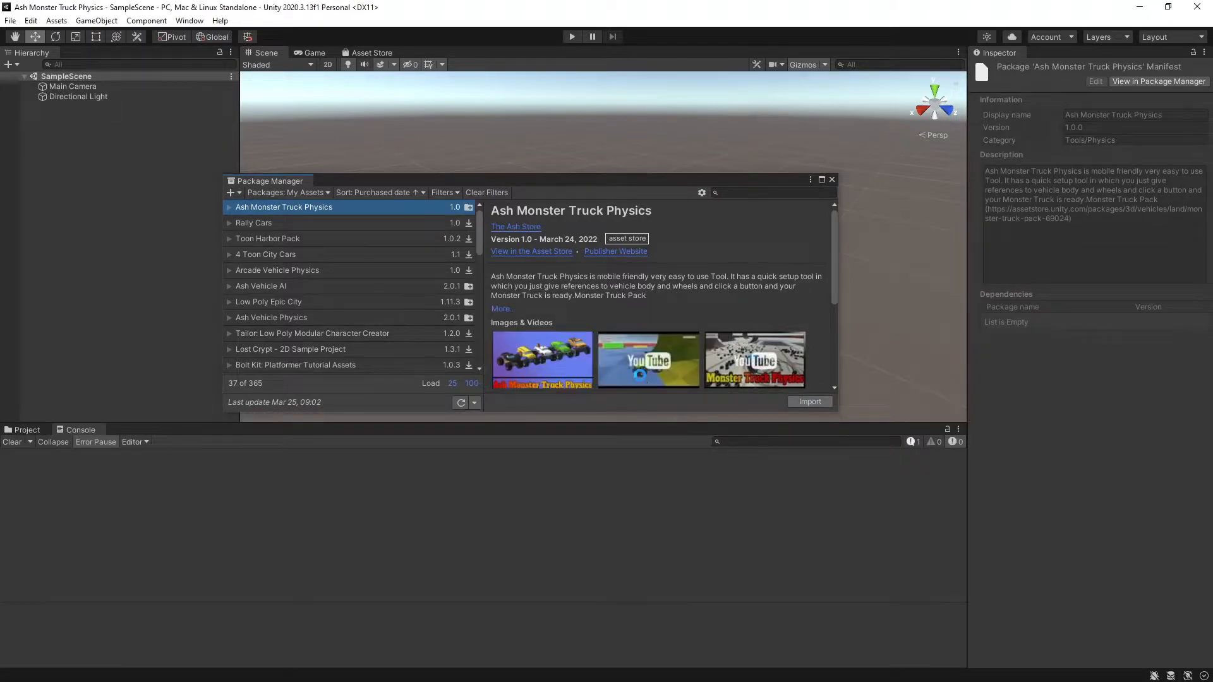
pyautogui.click(809, 402)
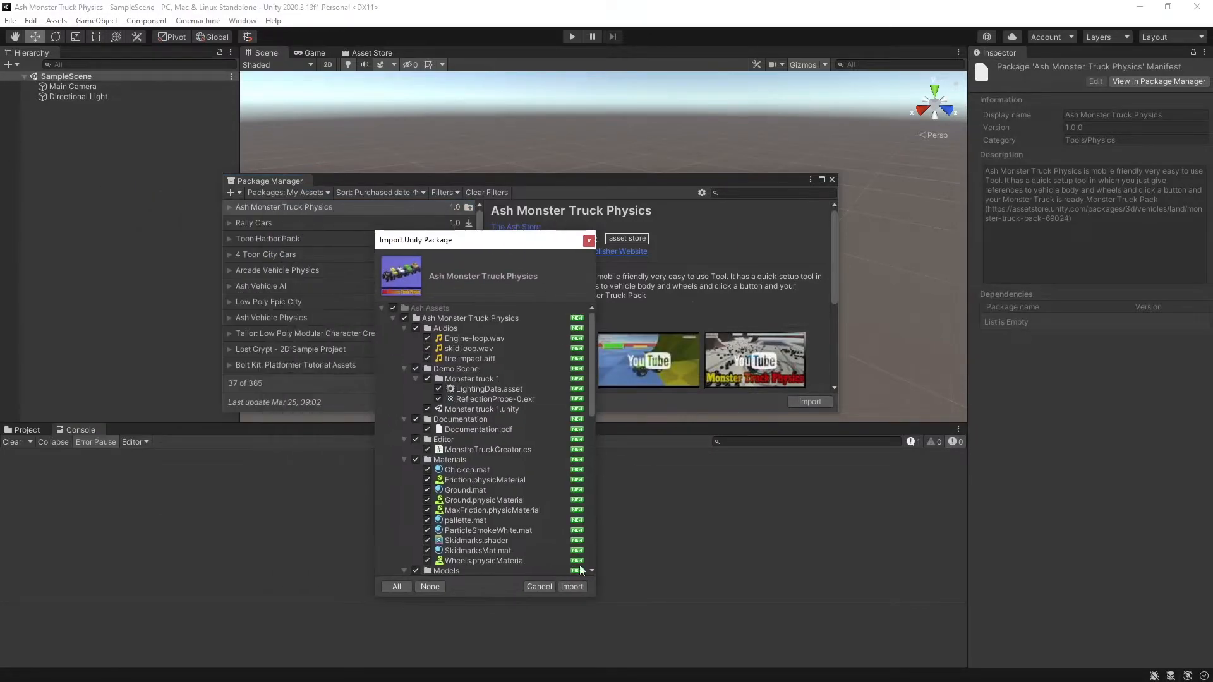
pyautogui.click(571, 586)
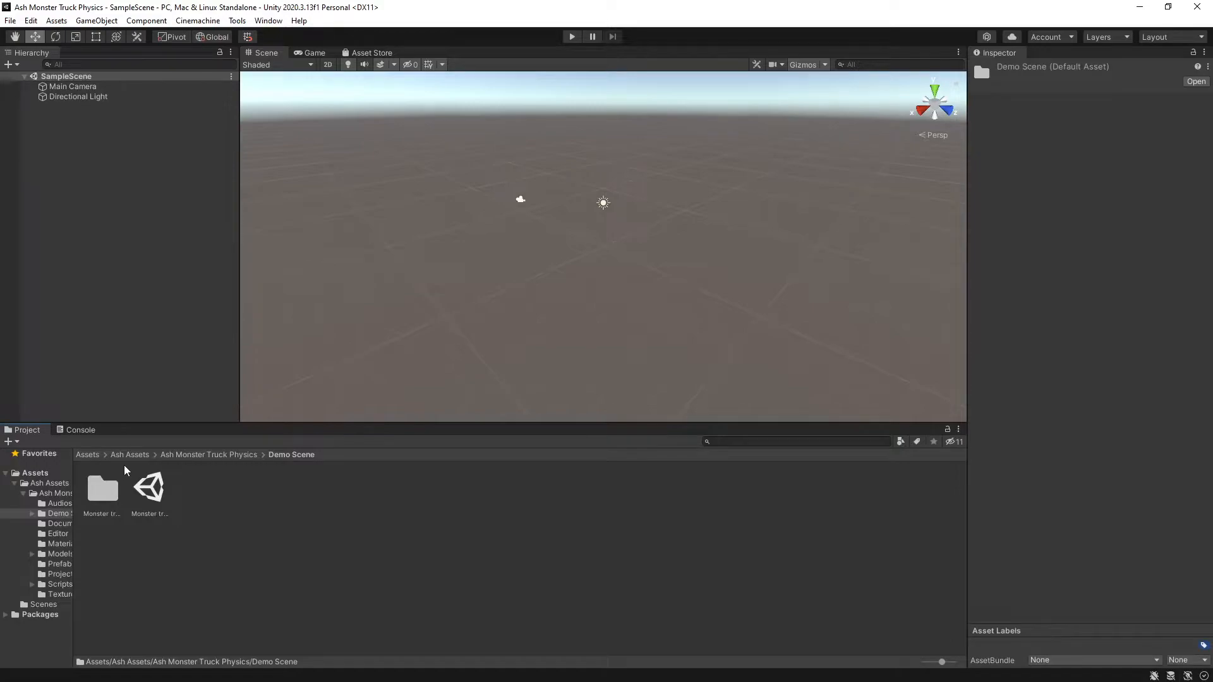
pyautogui.moveTo(216, 466)
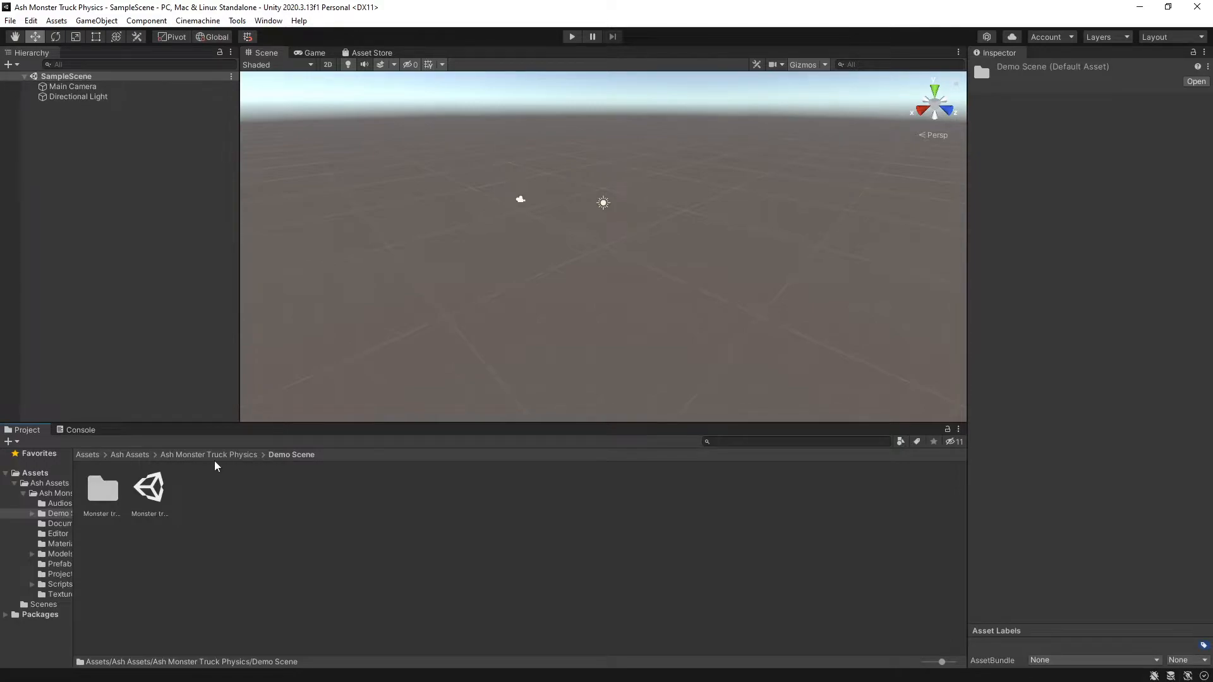
# Load the Monster truck 1 demo scene and import the TextMesh Pro essentials it requests.
pyautogui.click(149, 492)
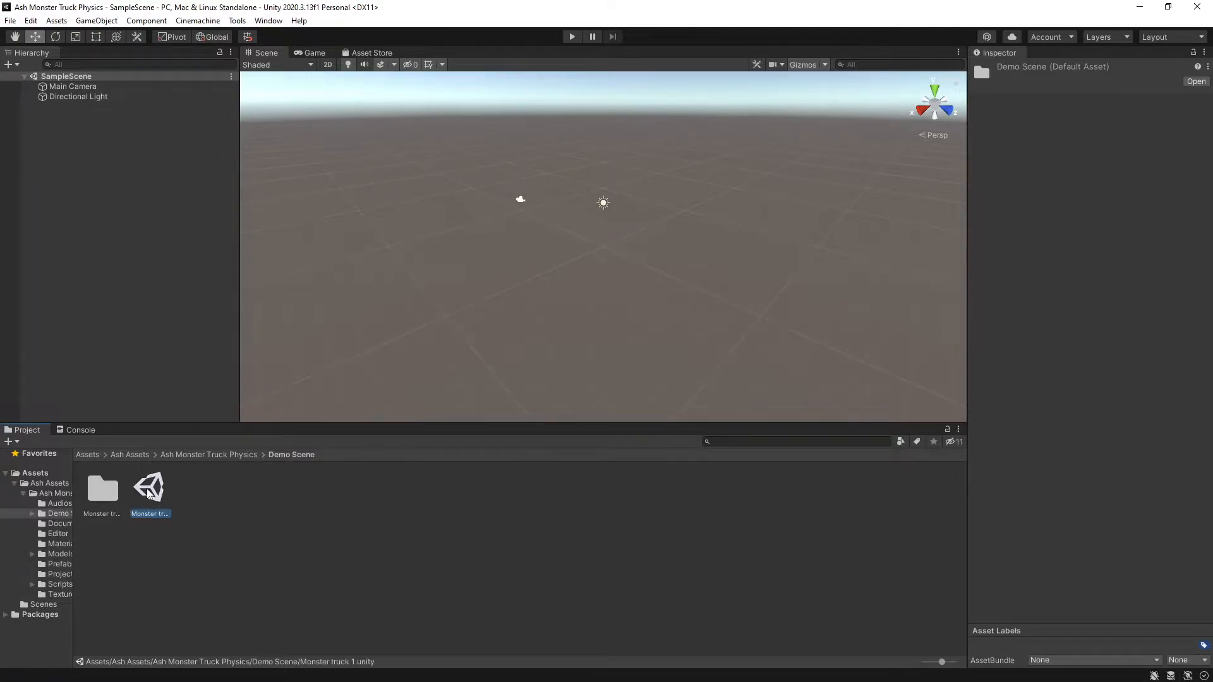
pyautogui.doubleClick(149, 488)
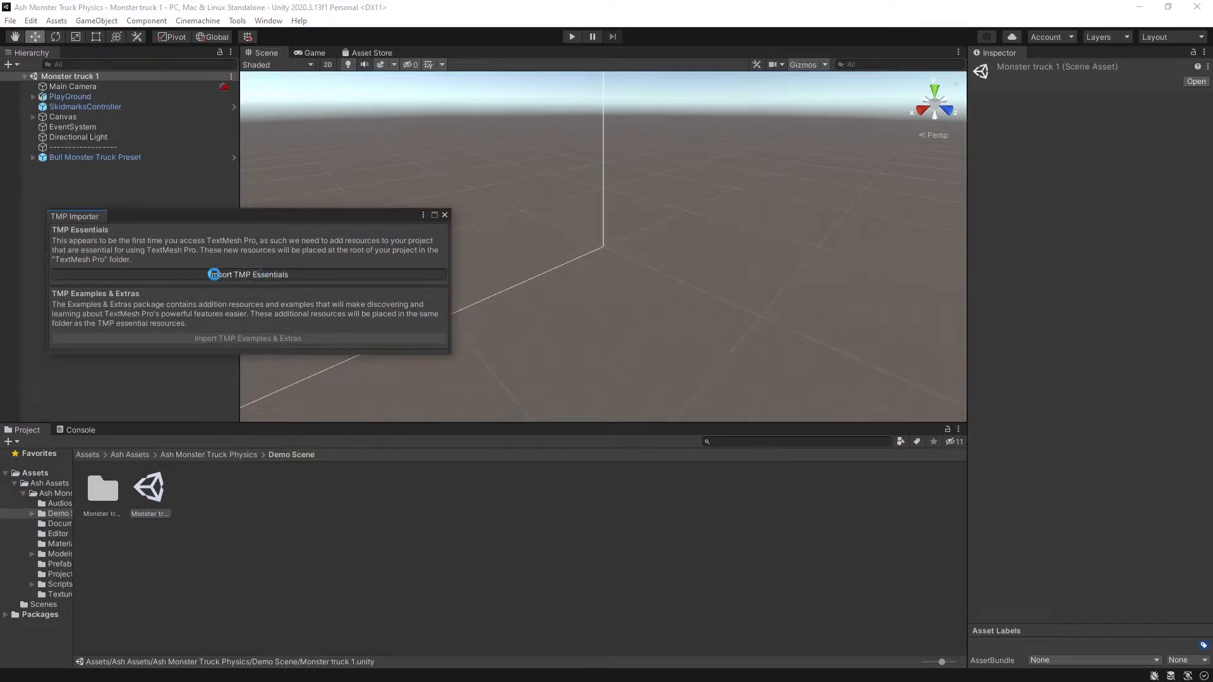
pyautogui.click(247, 274)
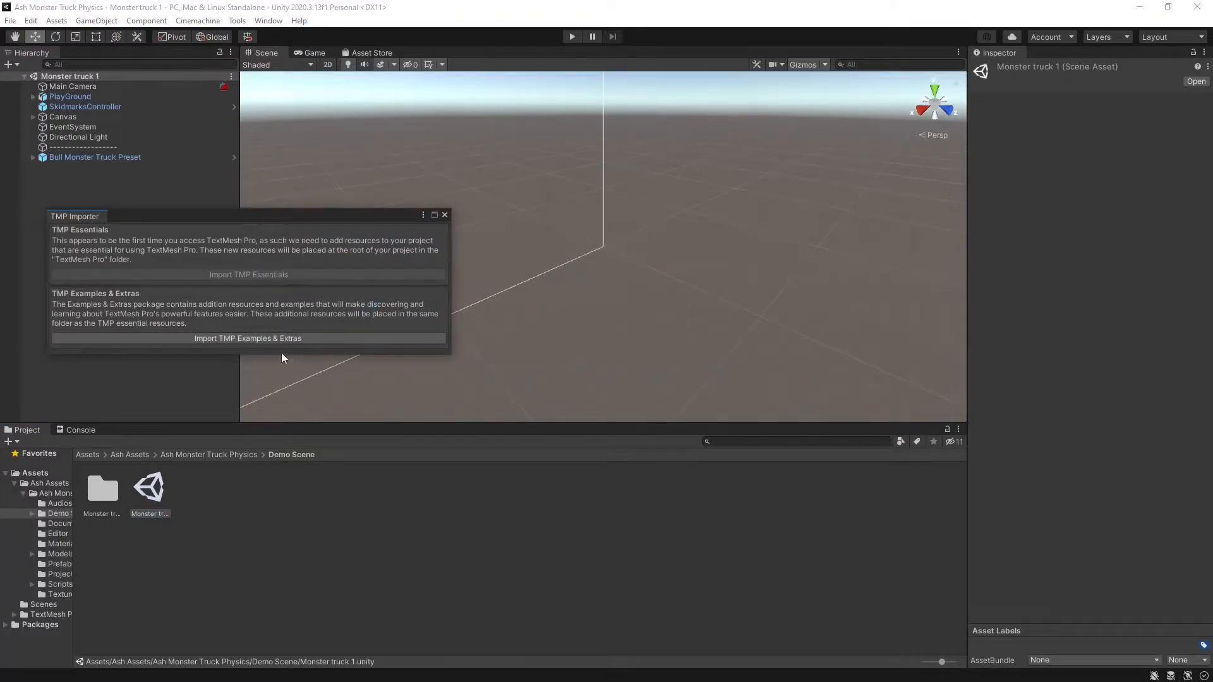
pyautogui.click(247, 338)
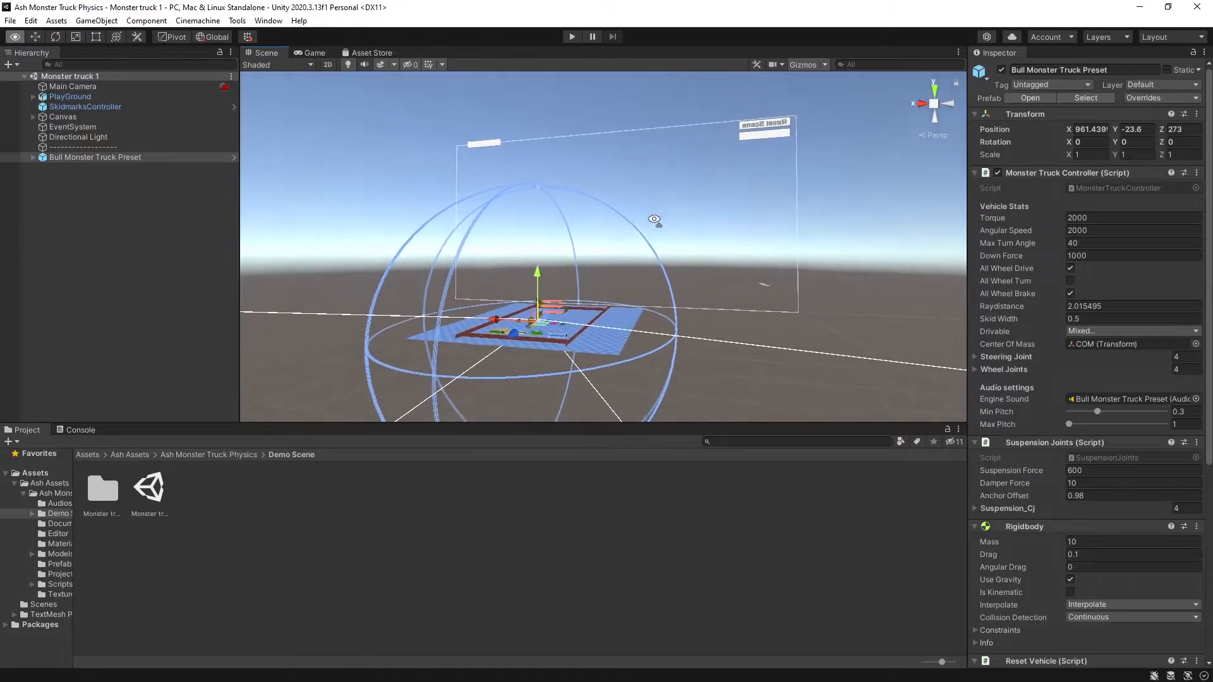
pyautogui.click(571, 36)
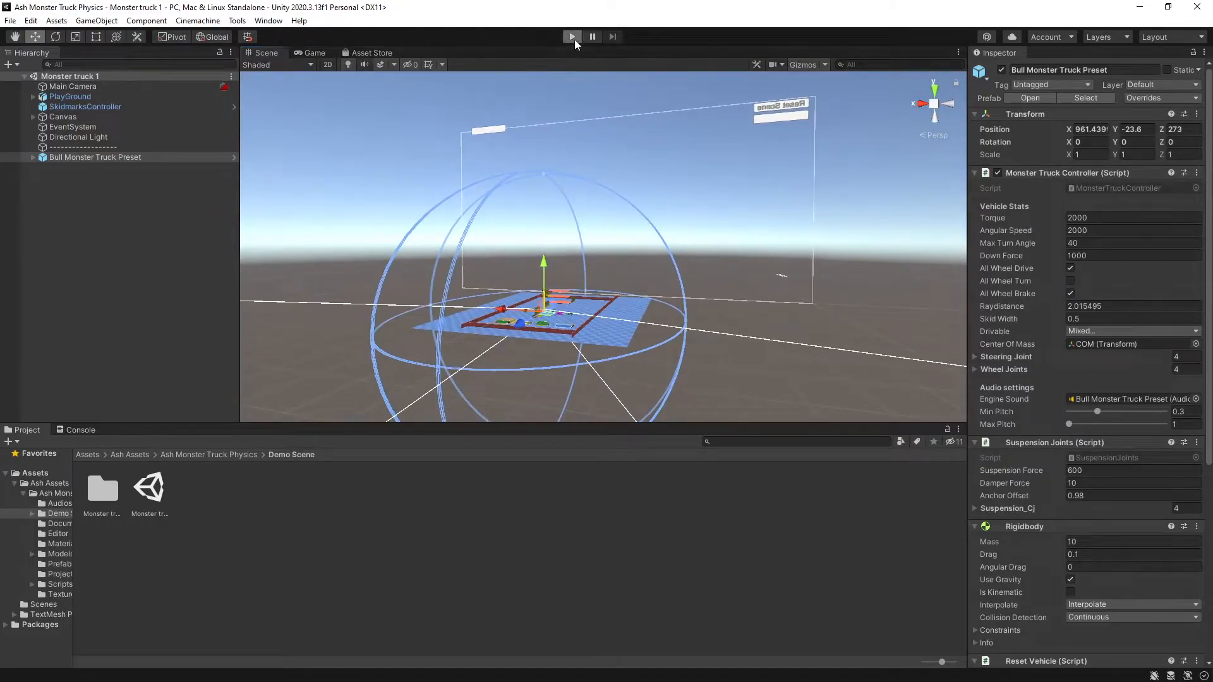
pyautogui.click(571, 37)
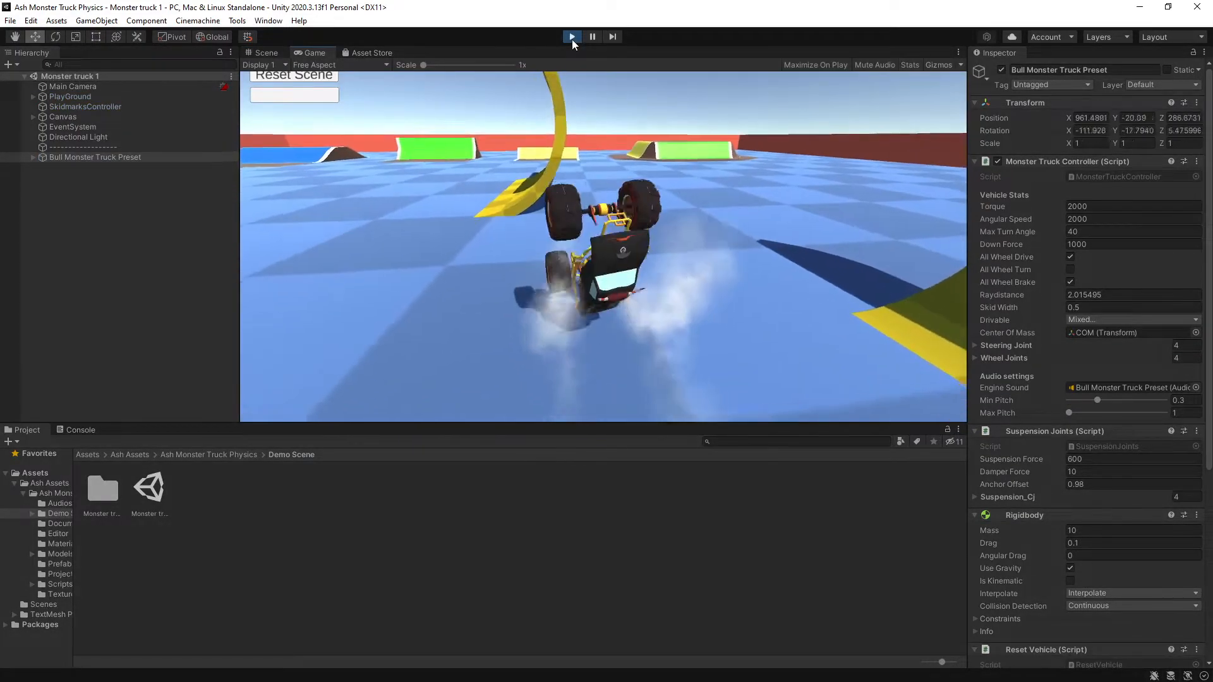
pyautogui.click(571, 36)
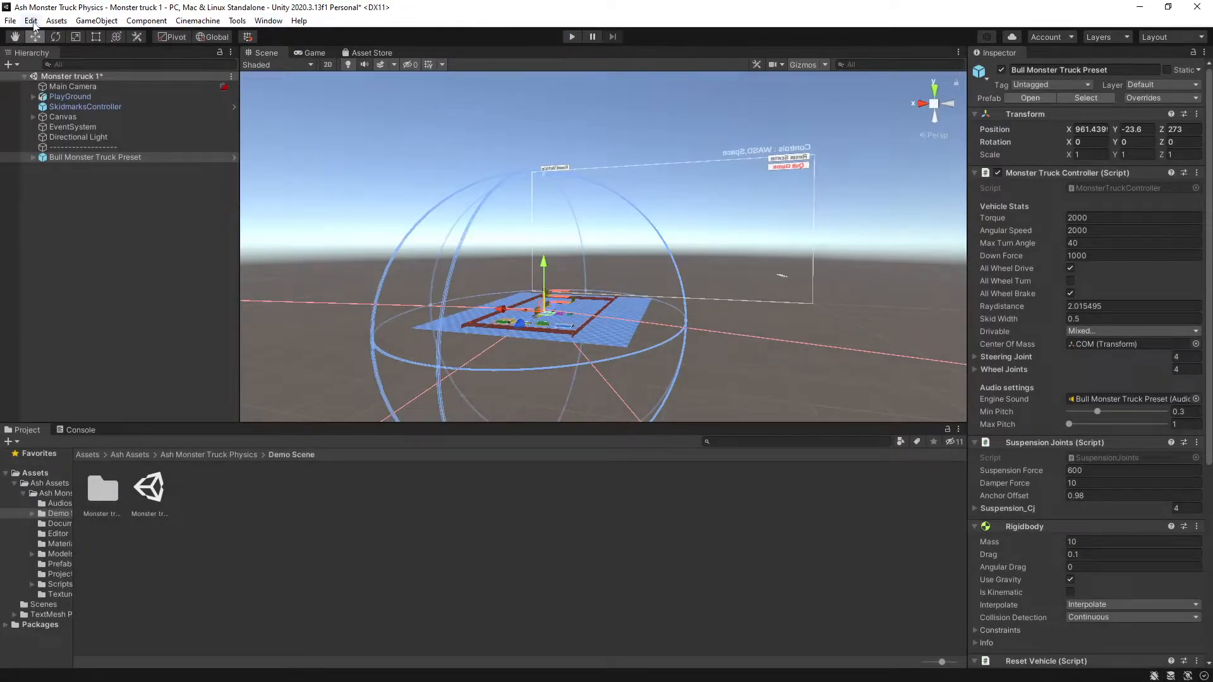
# Apply the package's InputManager preset in Project Settings.
pyautogui.click(31, 20)
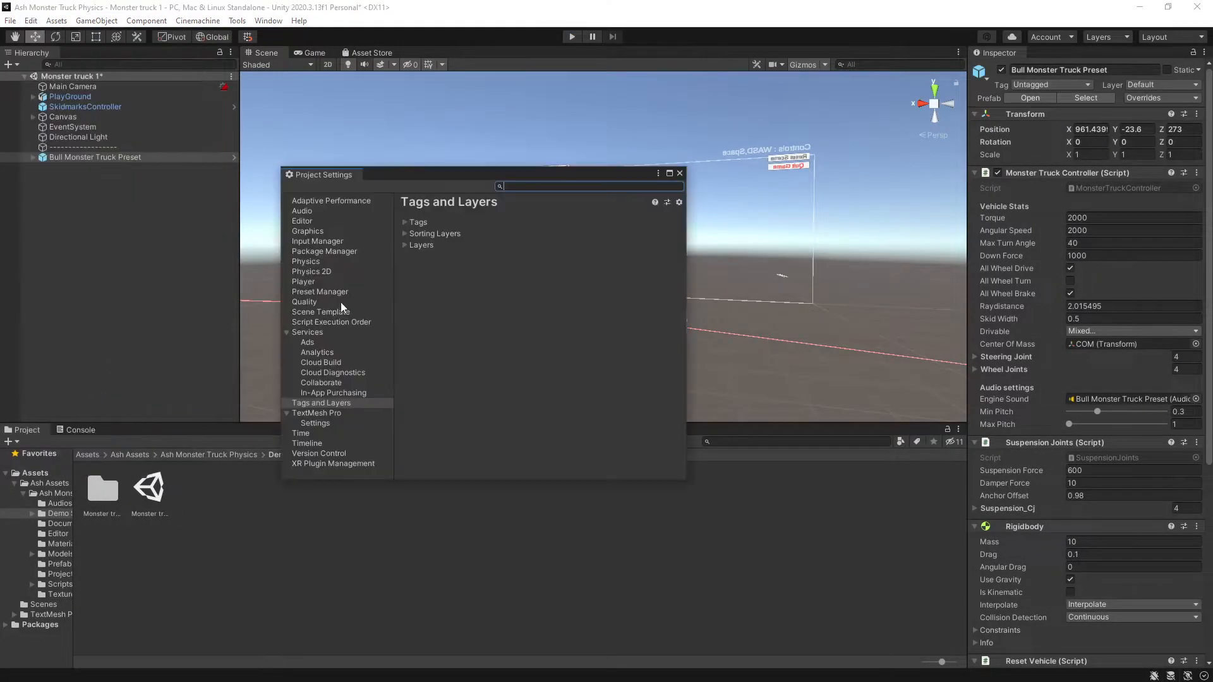
pyautogui.click(317, 240)
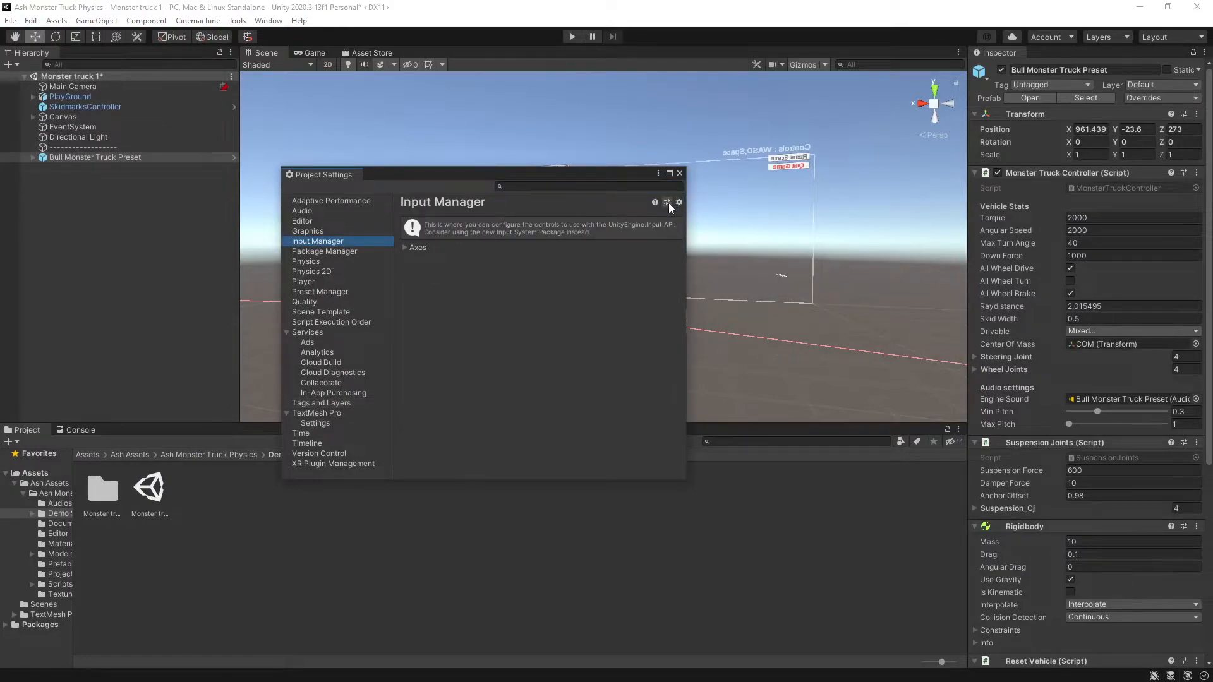
pyautogui.click(666, 202)
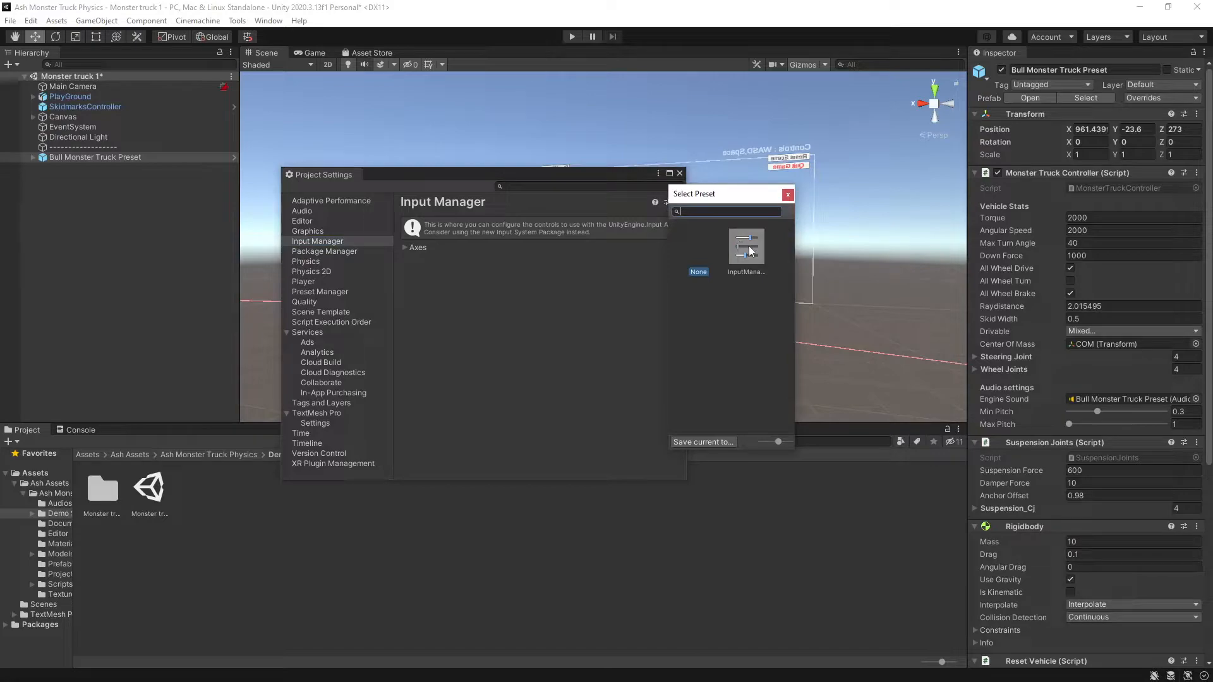
pyautogui.click(787, 195)
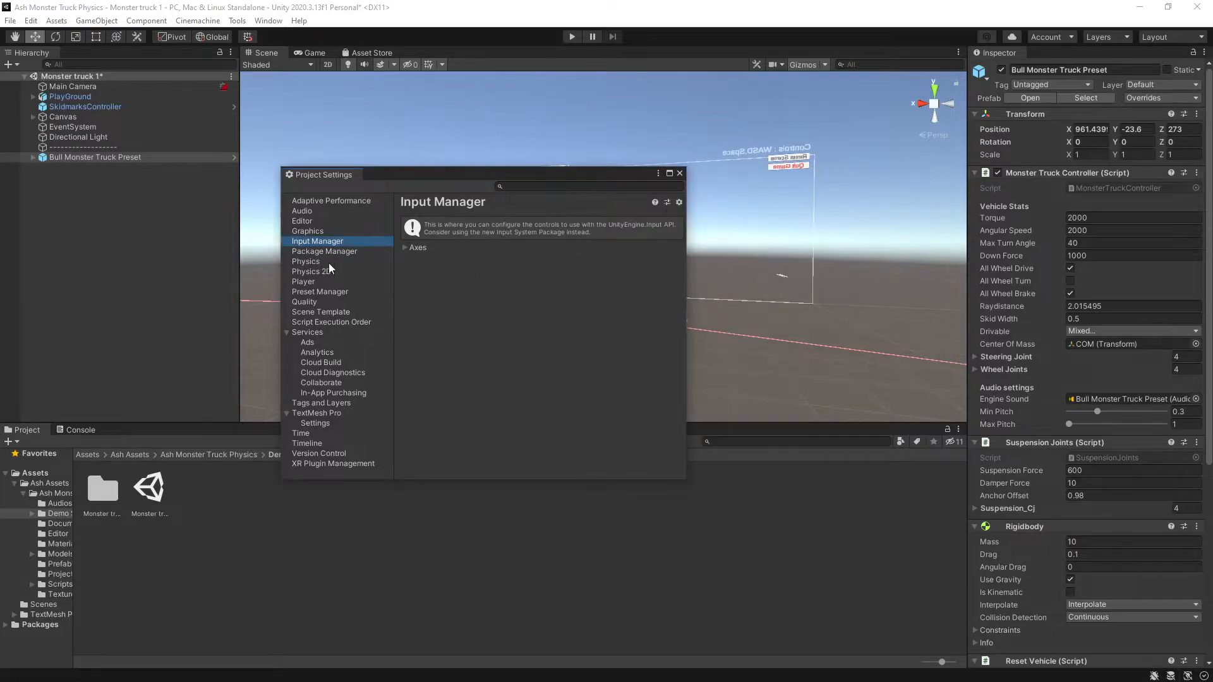
# Apply the physics preset (gravity −20) and move on to the Tags and Layers settings.
pyautogui.click(304, 261)
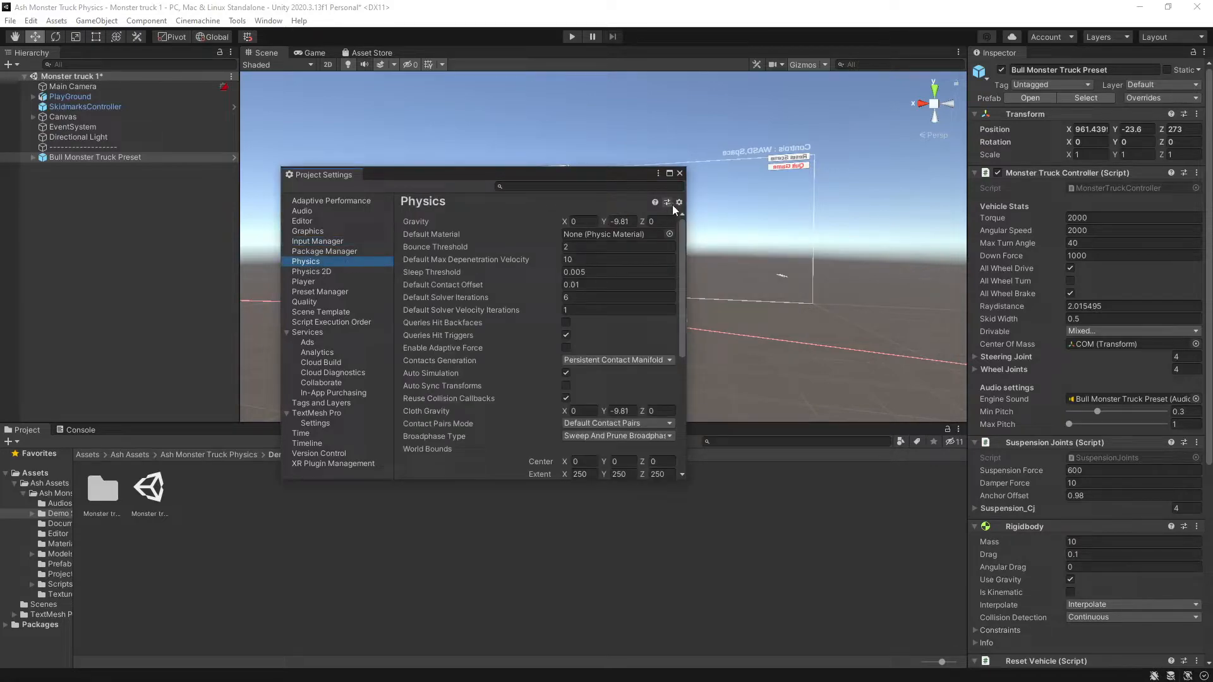
pyautogui.click(668, 202)
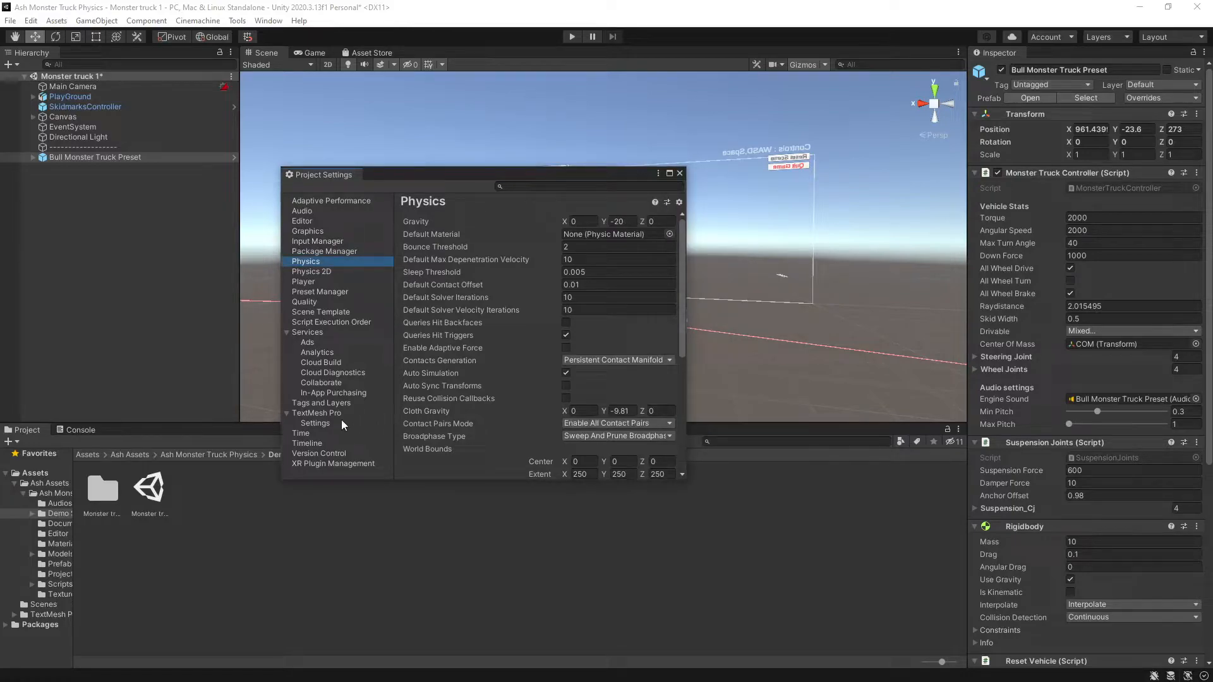
pyautogui.click(320, 401)
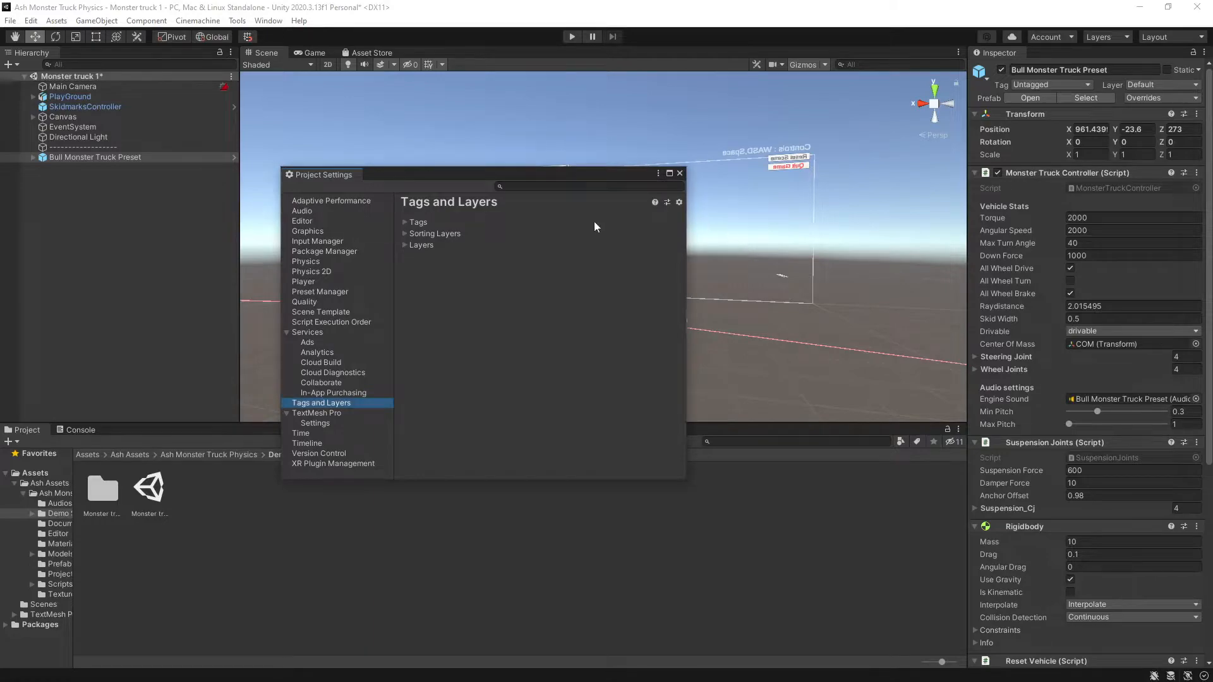
# Leave Project Settings and play the scene to test-drive the demo truck.
pyautogui.click(680, 173)
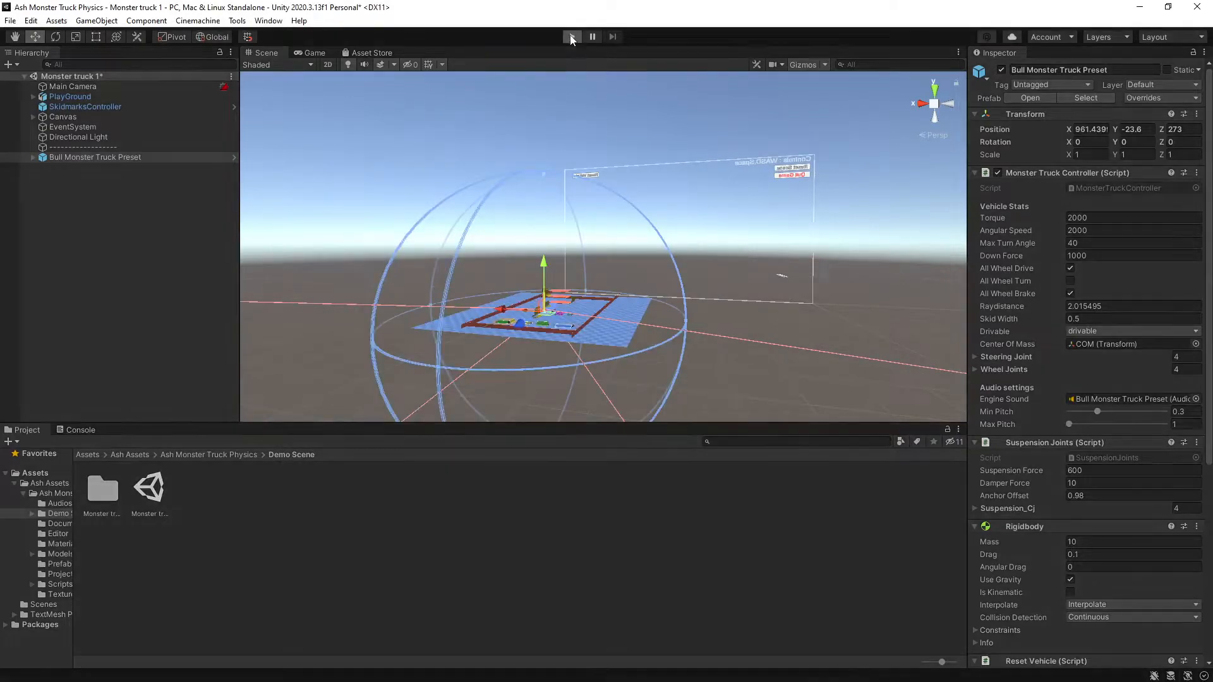
pyautogui.click(571, 37)
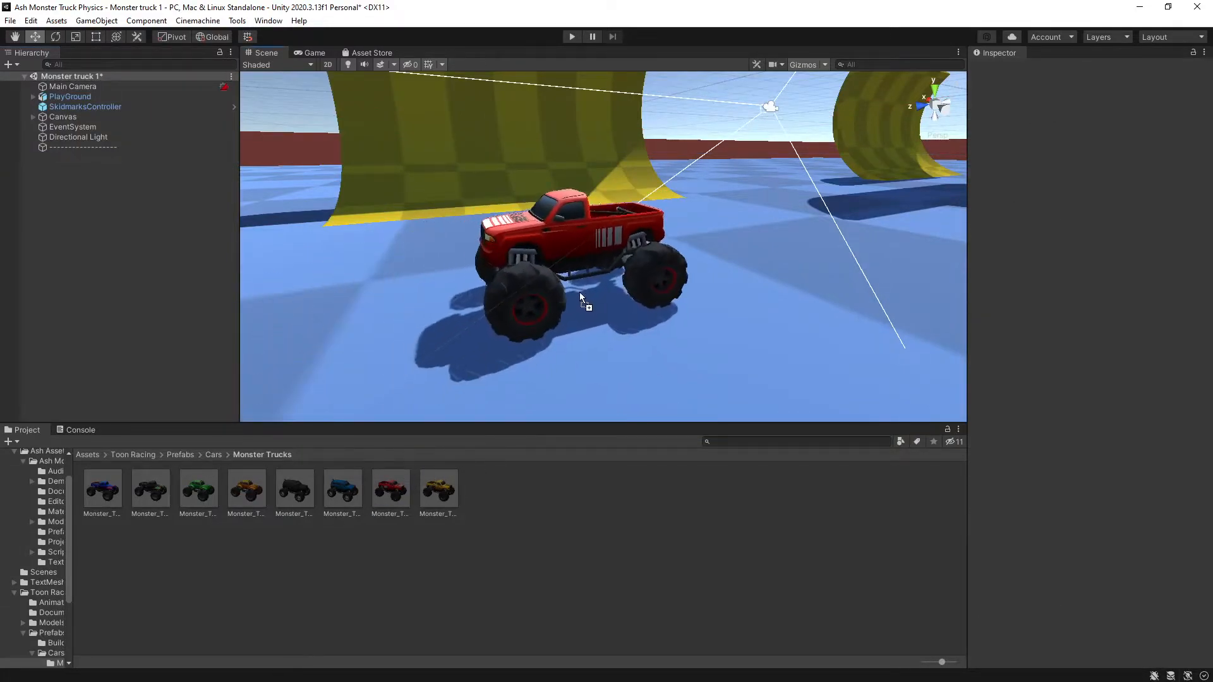
# Bring up the context actions for the placed red Monster_Truck_12A.
pyautogui.rightClick(85, 96)
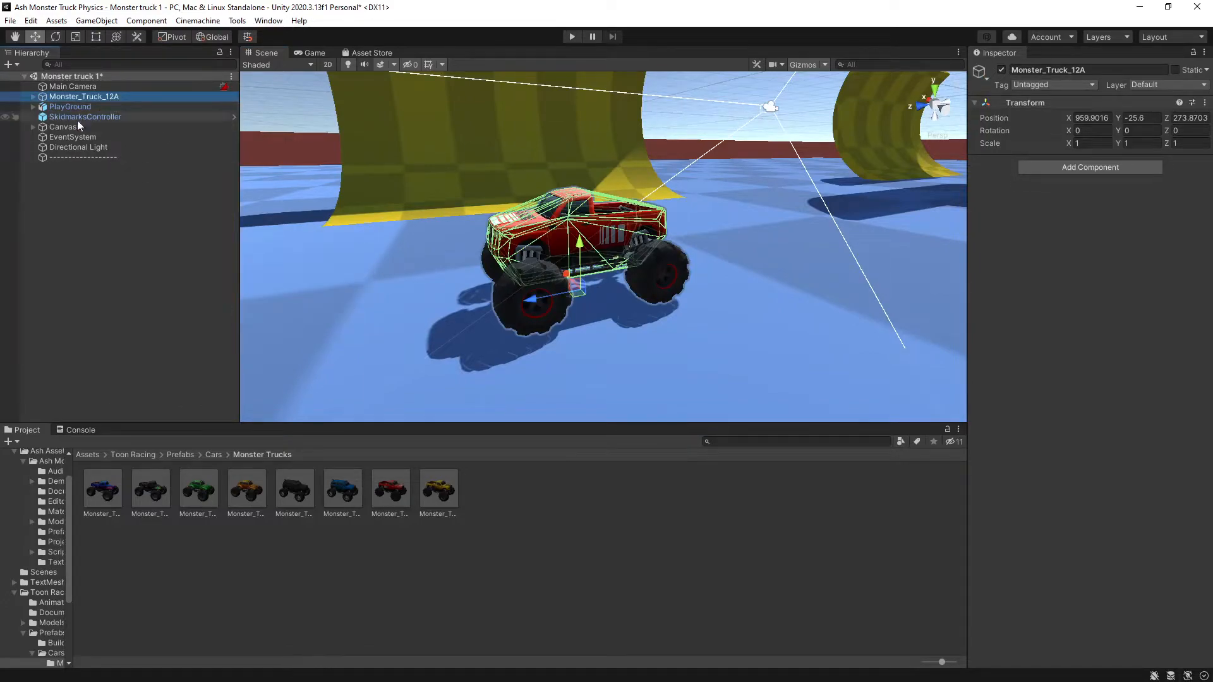
# Remove the Mesh Collider from Monster_Truck_12A's Body, then browse the physics package's Prefabs folder.
pyautogui.click(33, 96)
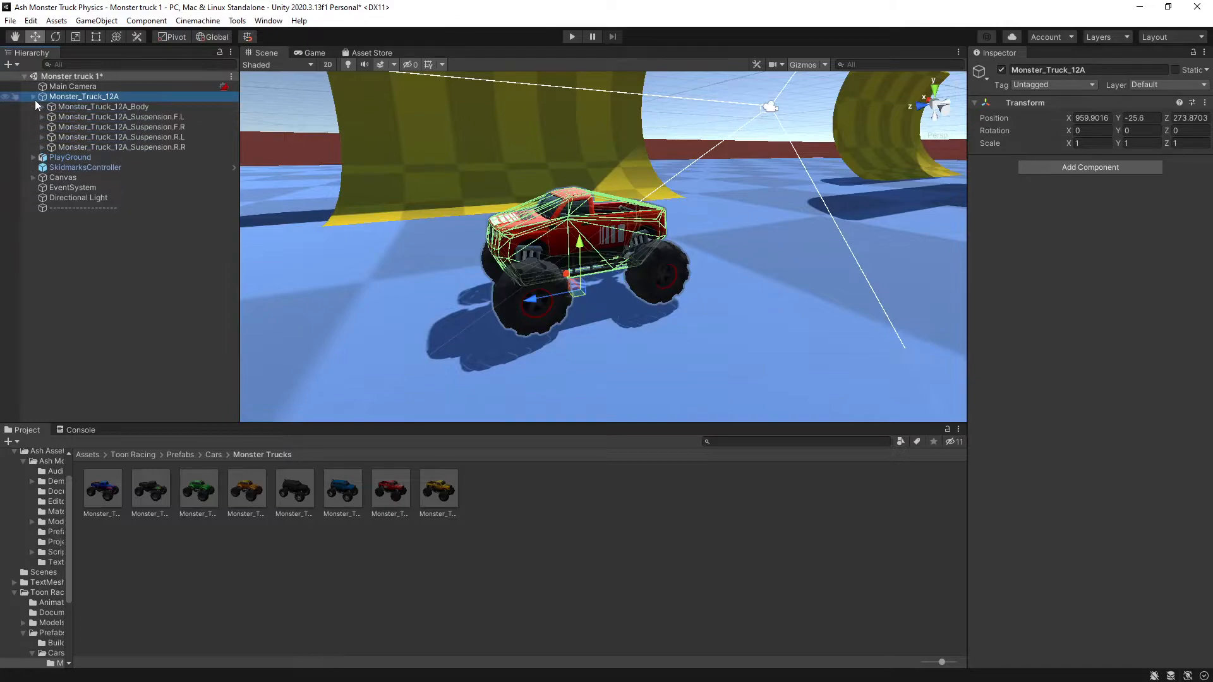
pyautogui.click(102, 106)
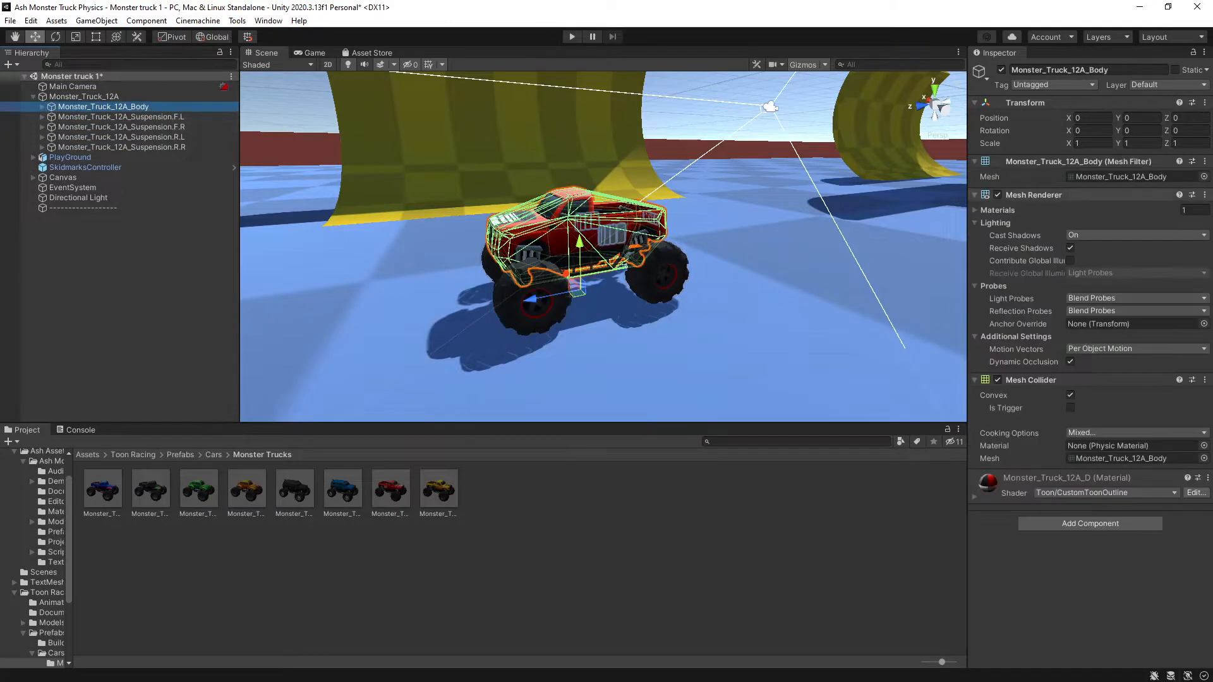
pyautogui.click(1193, 381)
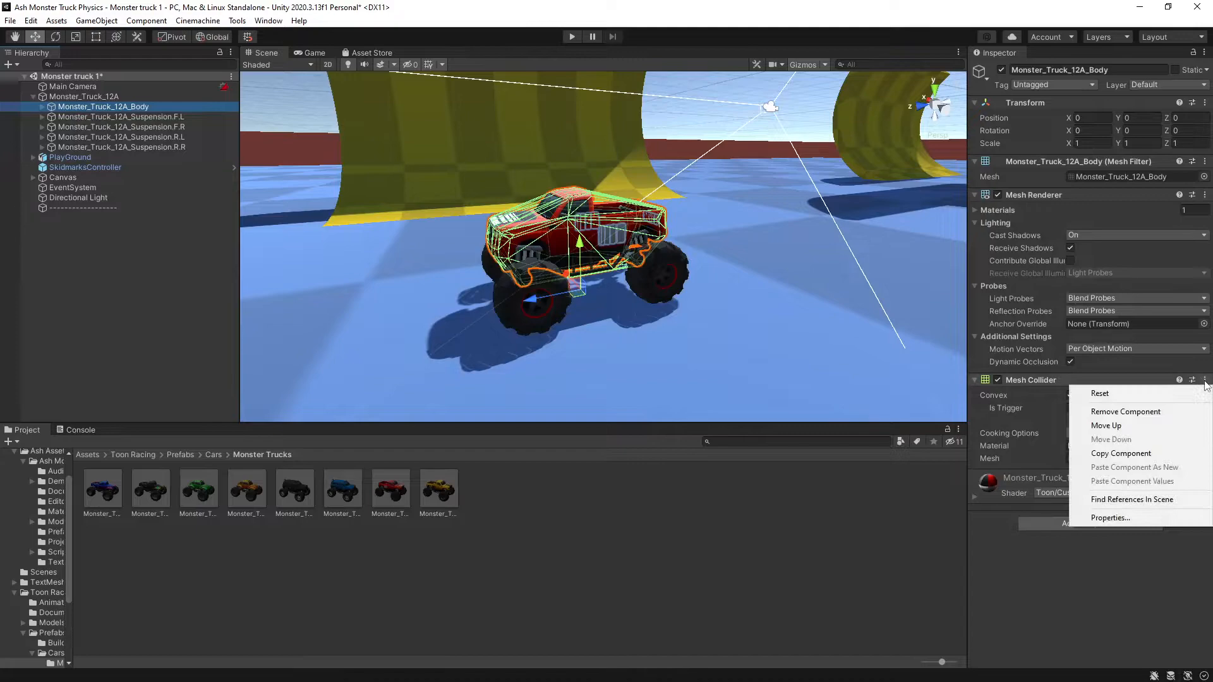
pyautogui.click(1126, 412)
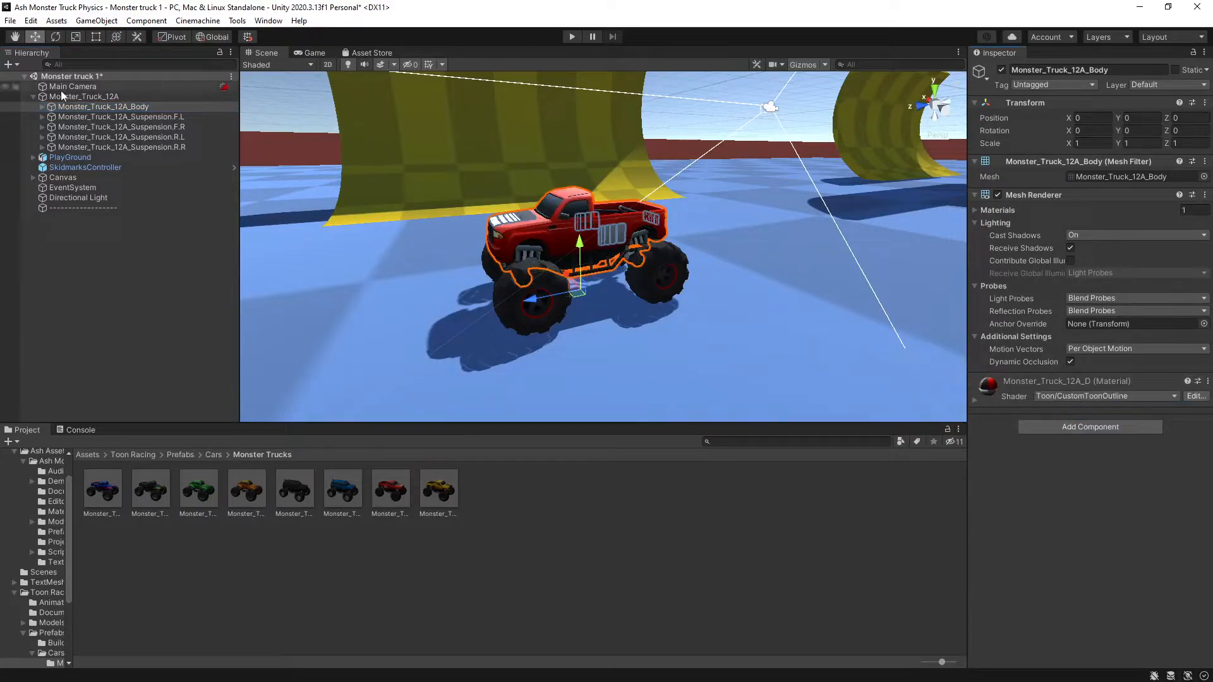
pyautogui.click(120, 117)
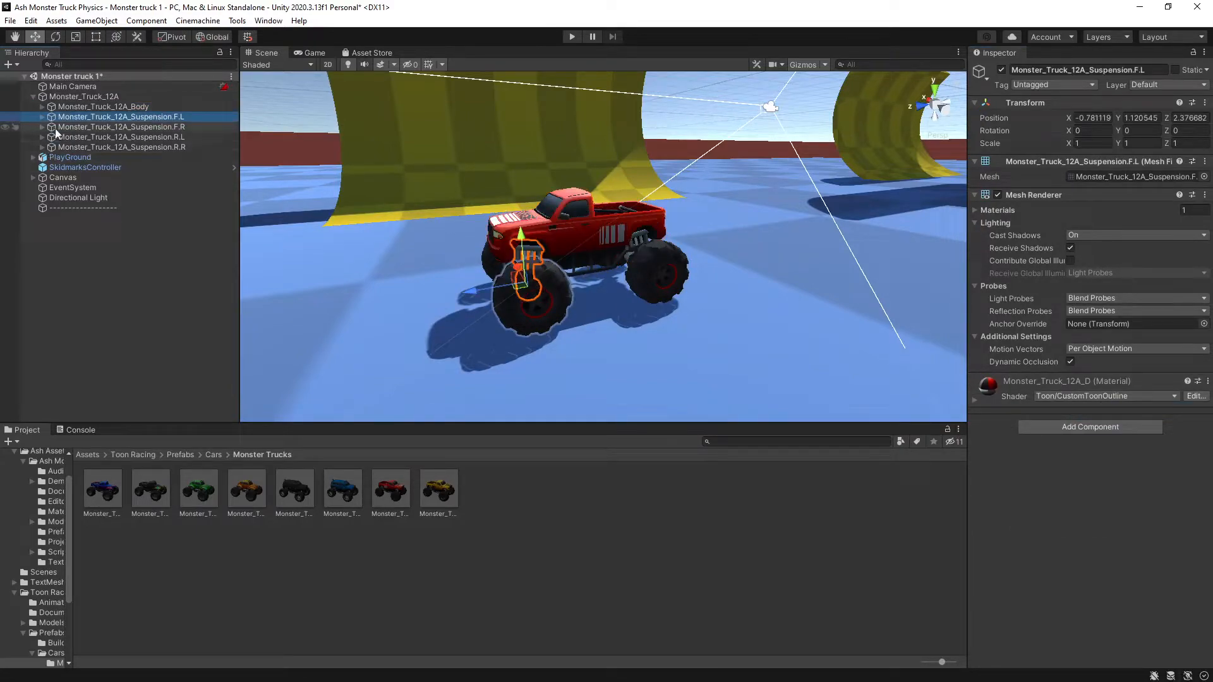
pyautogui.click(92, 126)
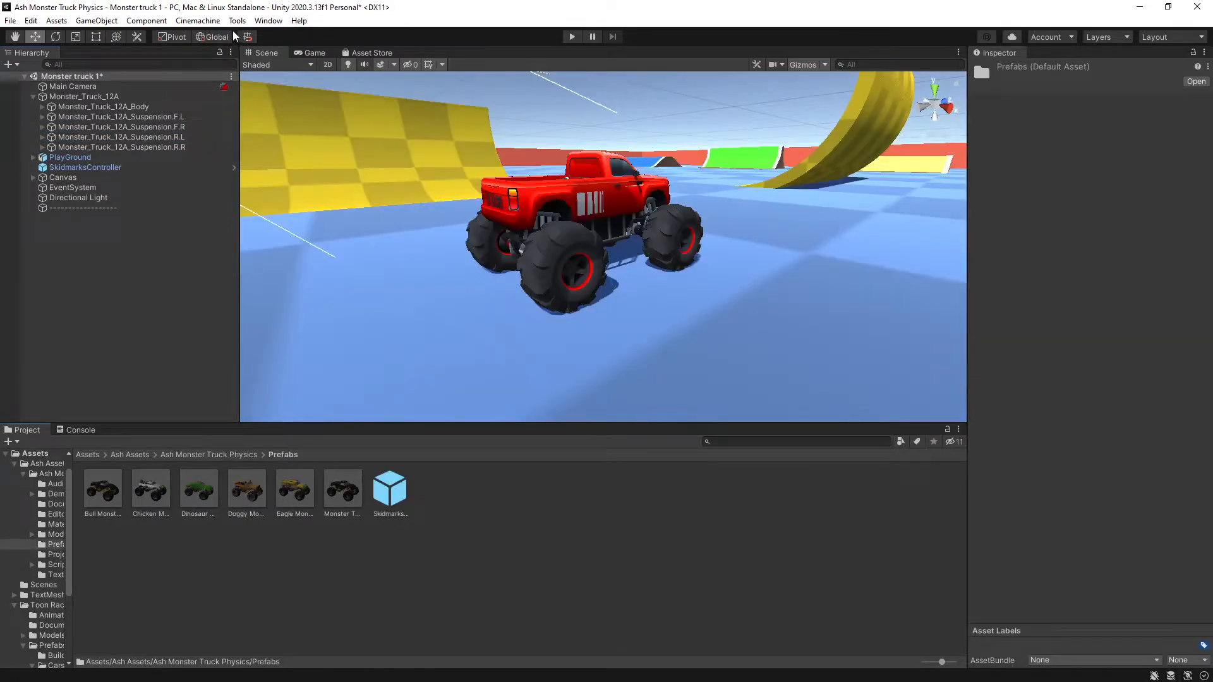
# Assign the red truck's body and Wheel_12A wheels in the MonsterTruckCreator and create the monster truck.
pyautogui.click(236, 20)
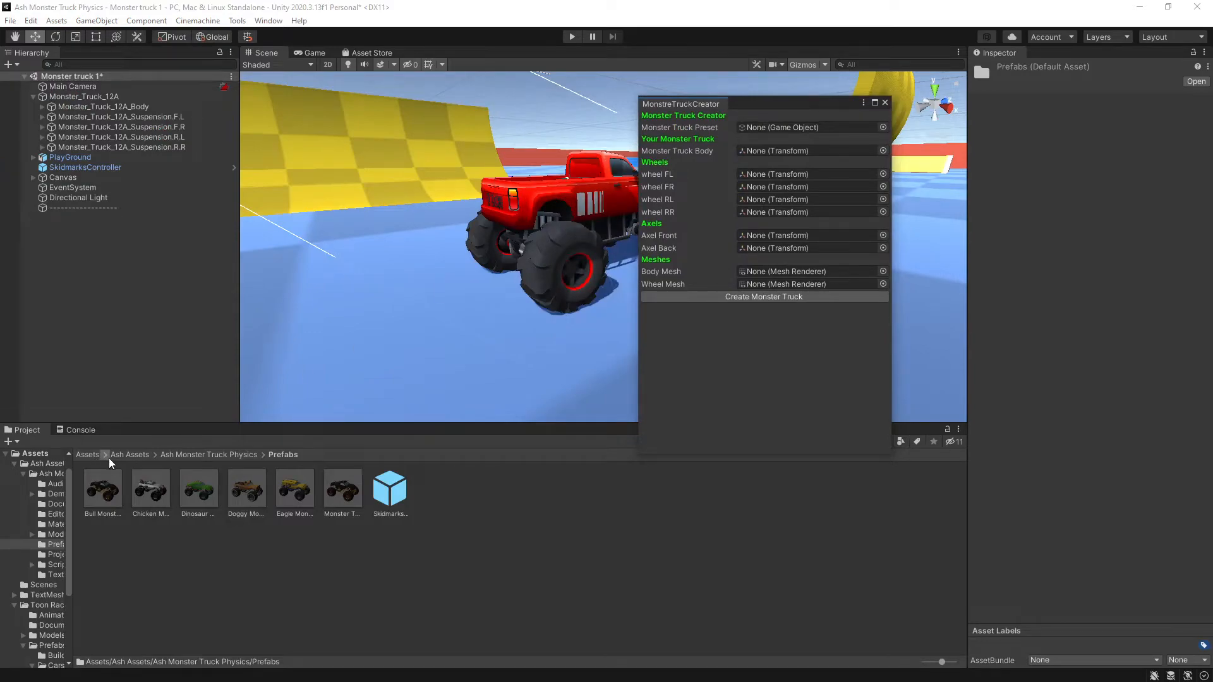
pyautogui.moveTo(205, 464)
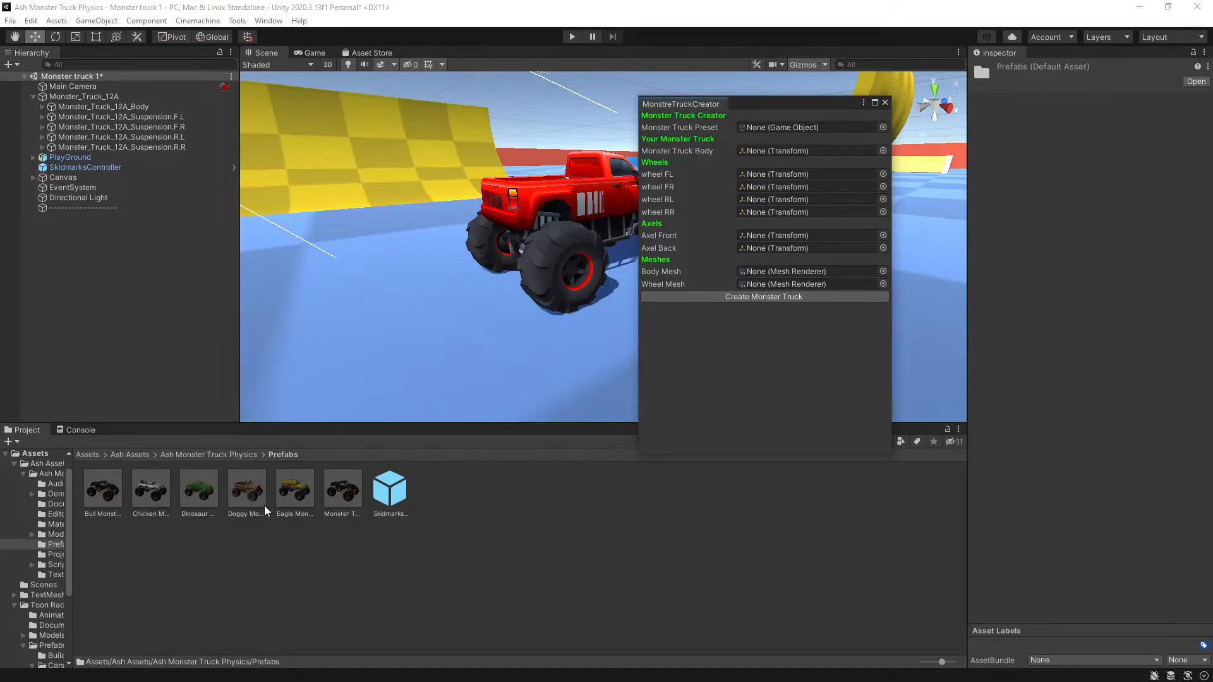
pyautogui.click(808, 126)
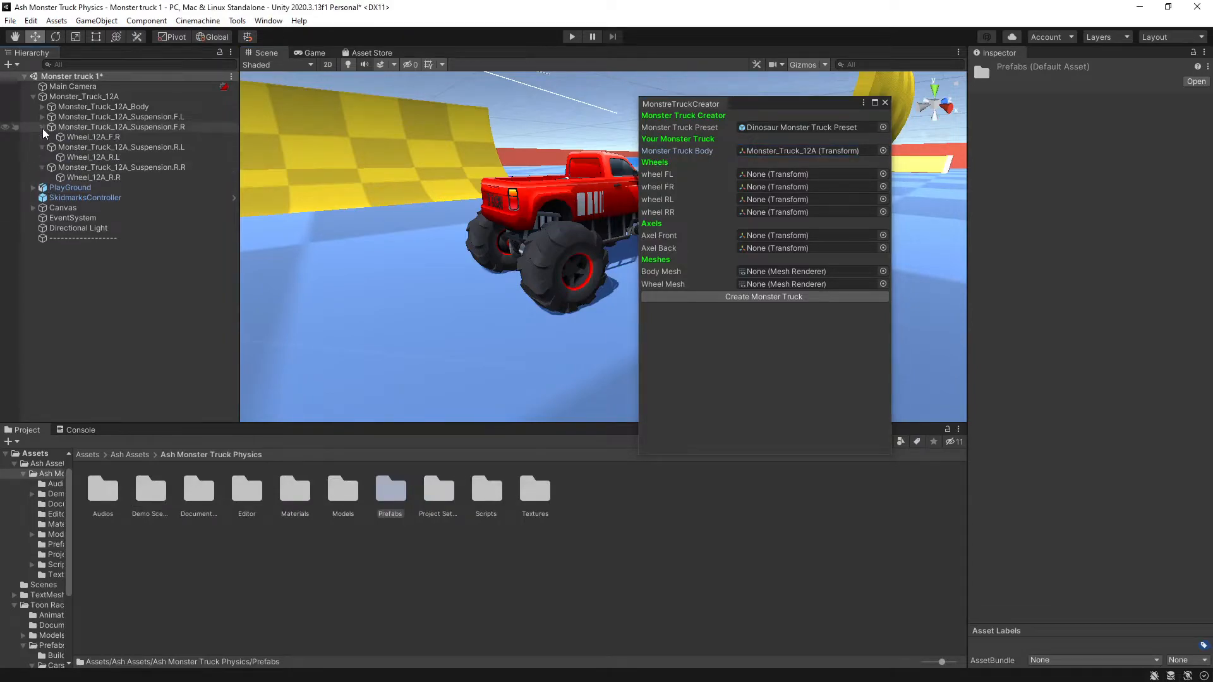
pyautogui.click(43, 116)
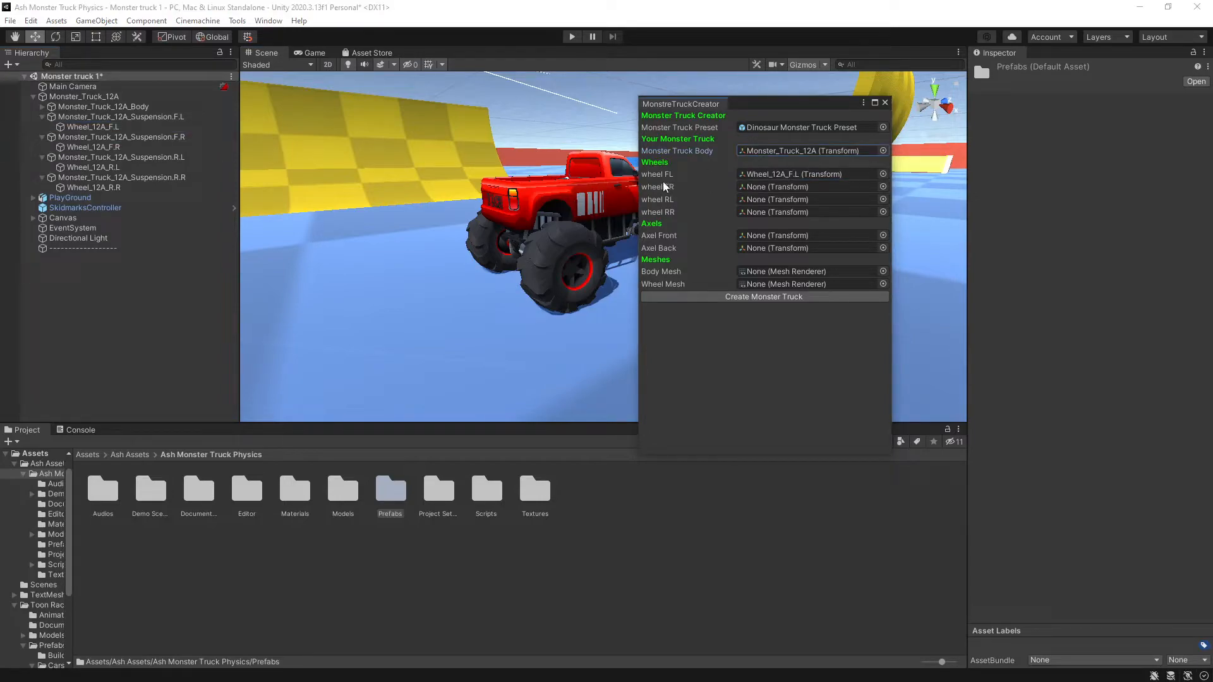
pyautogui.click(94, 147)
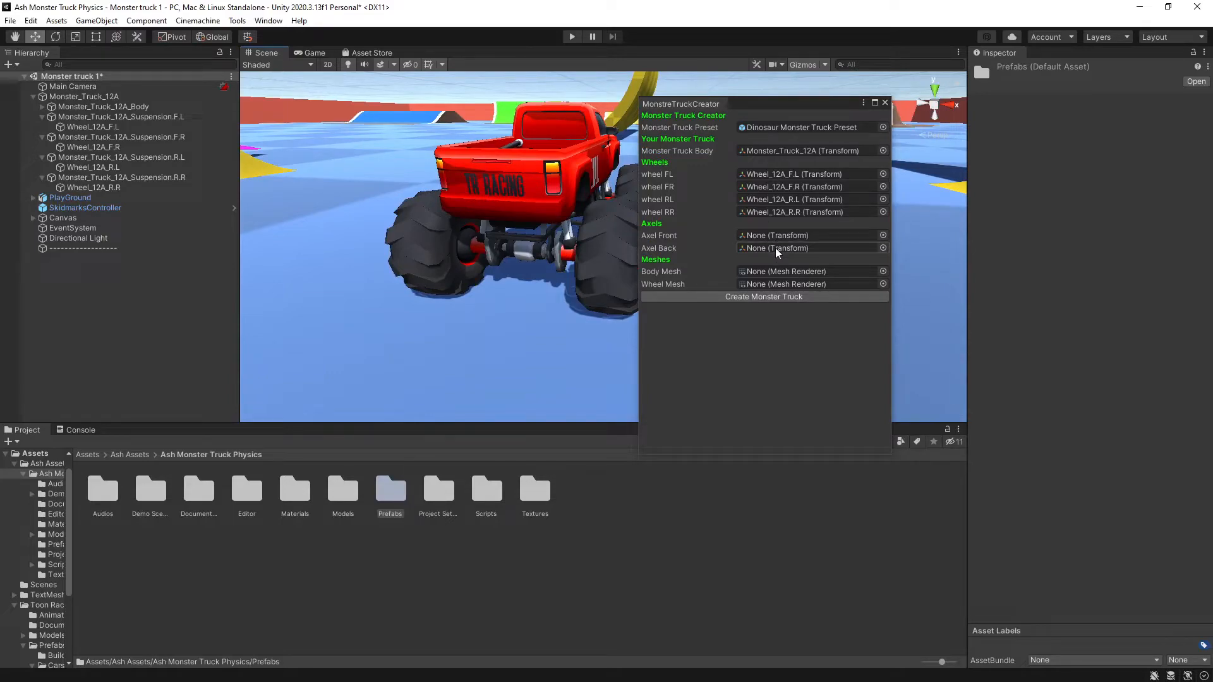
pyautogui.moveTo(609, 230)
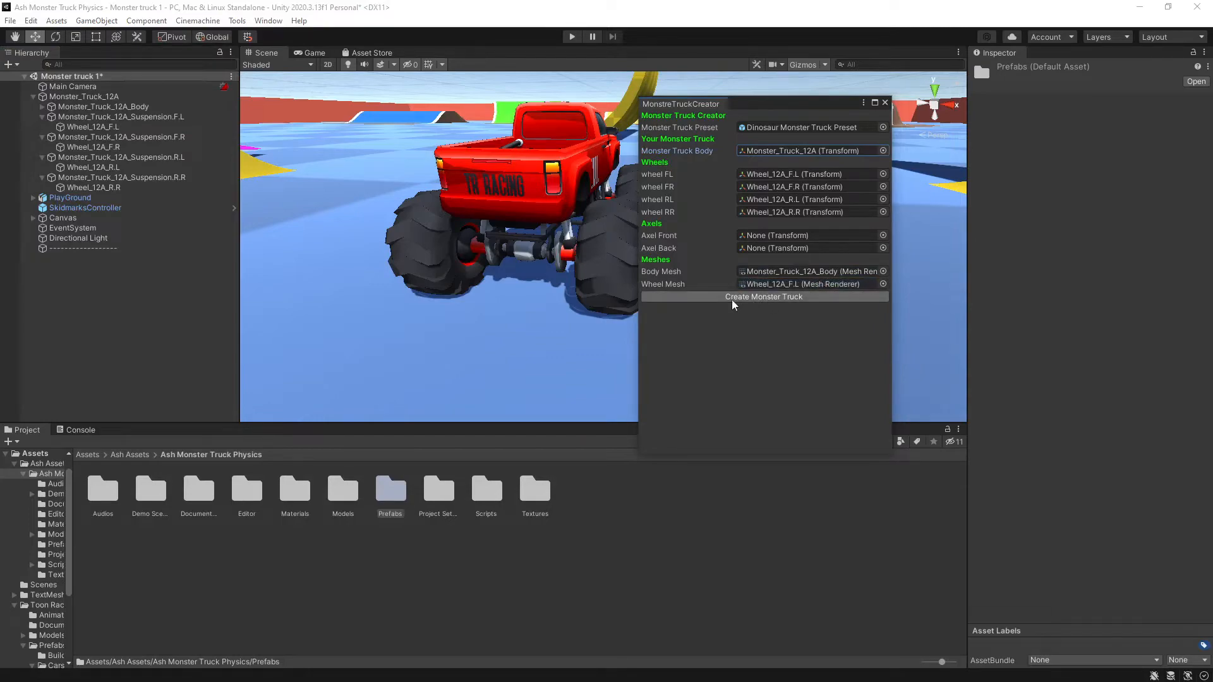
pyautogui.click(763, 296)
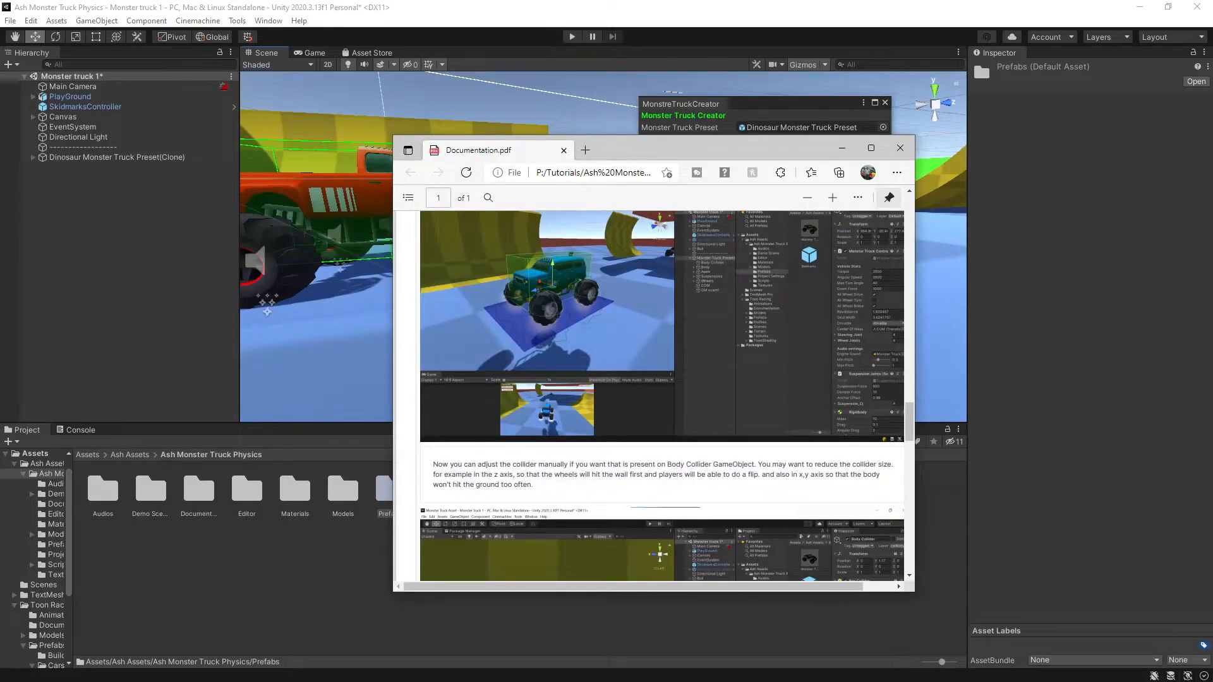
# Read the Body Collider section of Documentation.pdf and minimize Edge back to Unity.
pyautogui.scroll(-3)
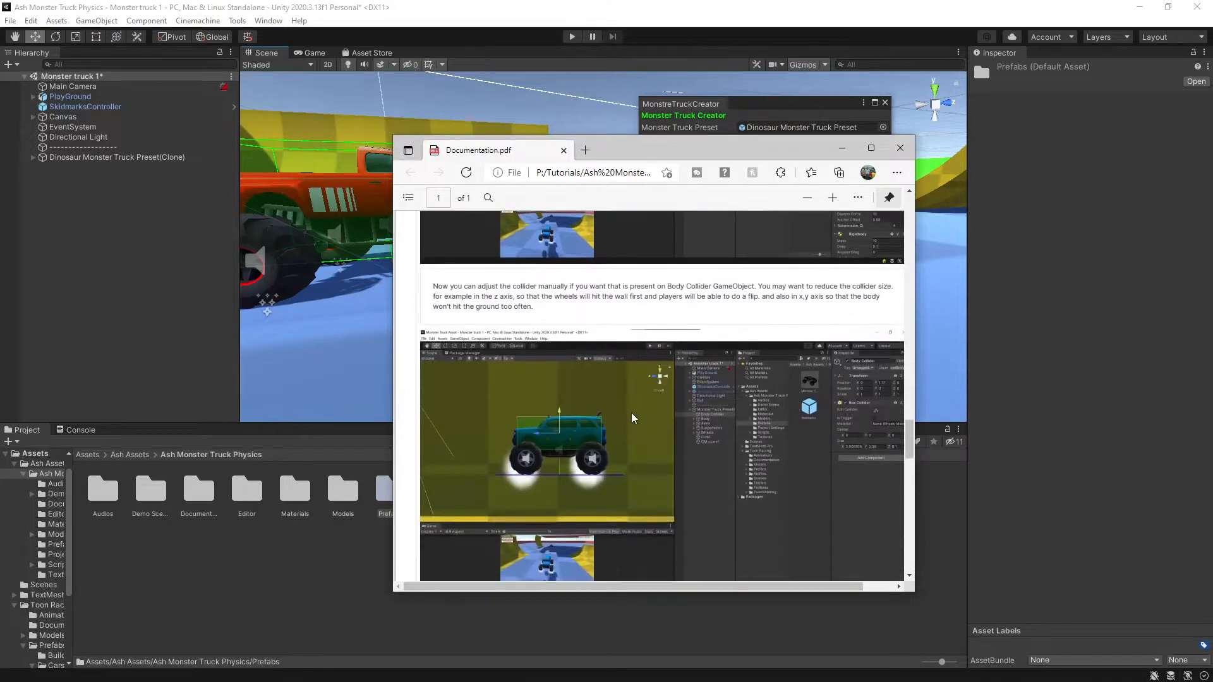
pyautogui.moveTo(514, 456)
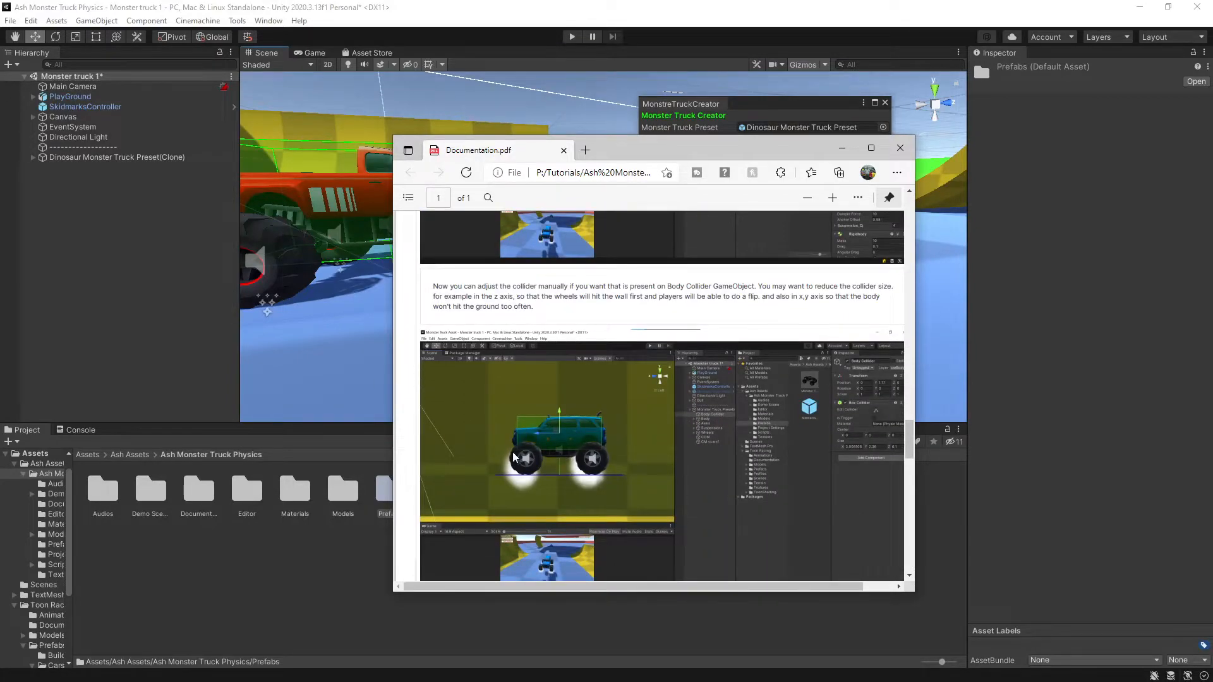
pyautogui.moveTo(605, 457)
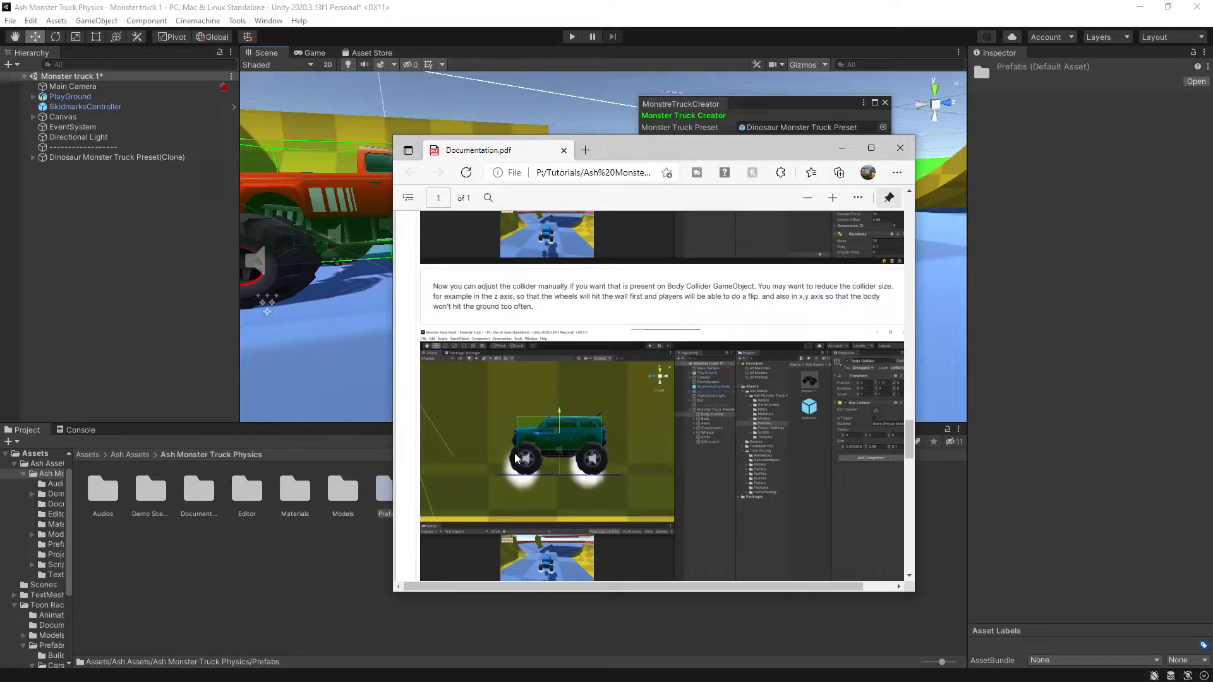
pyautogui.moveTo(532, 464)
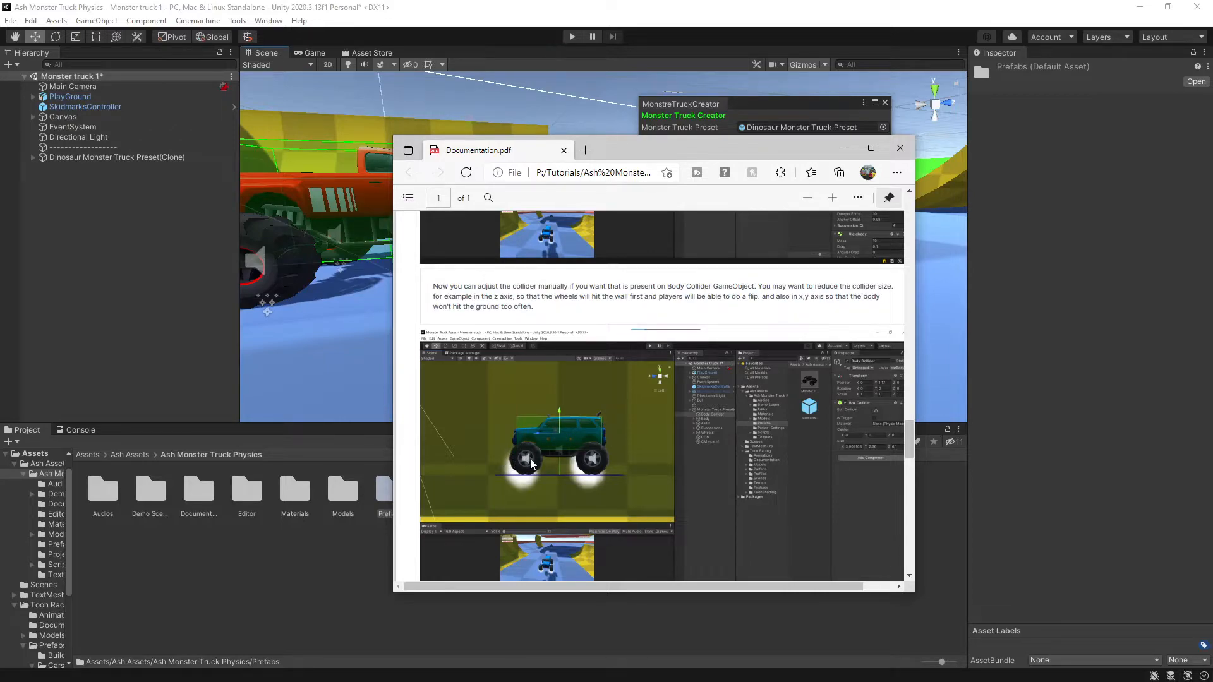
pyautogui.moveTo(691, 480)
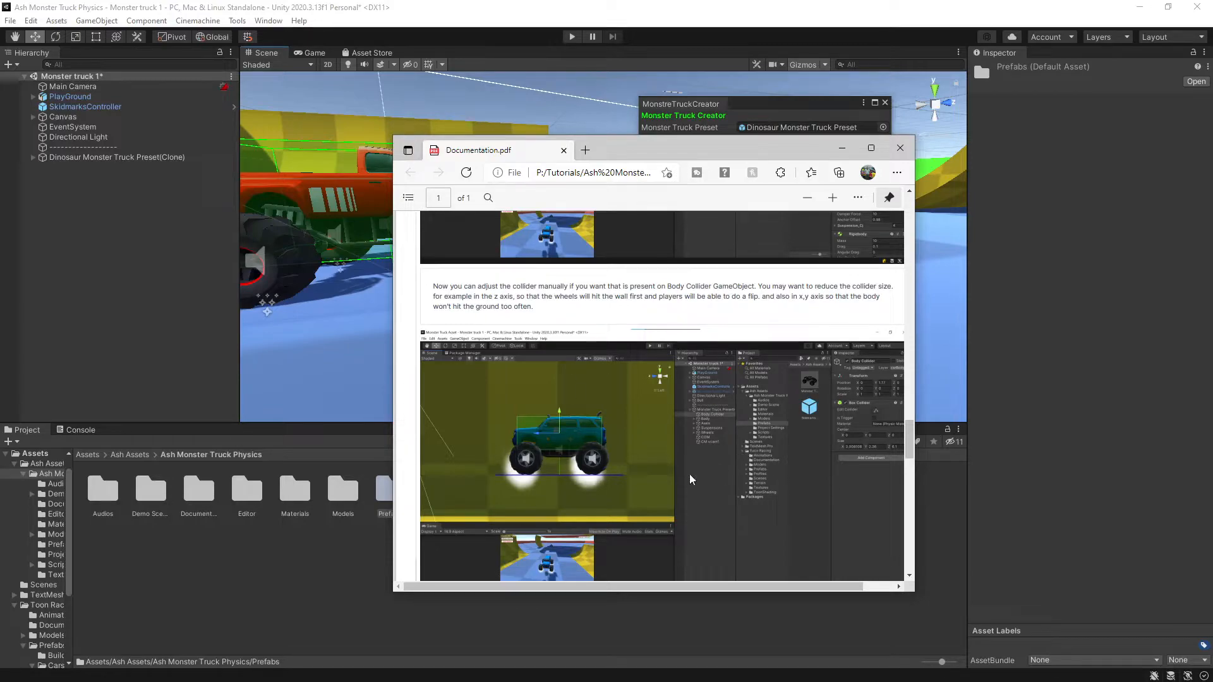
pyautogui.moveTo(602, 426)
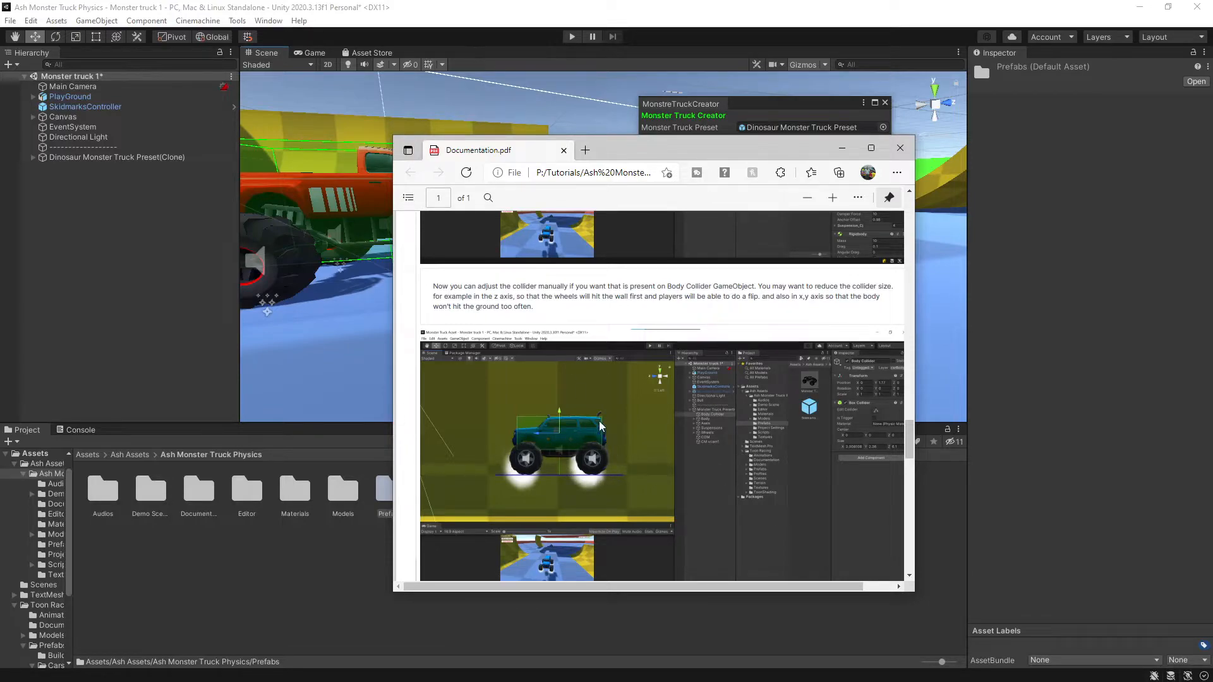
pyautogui.click(899, 146)
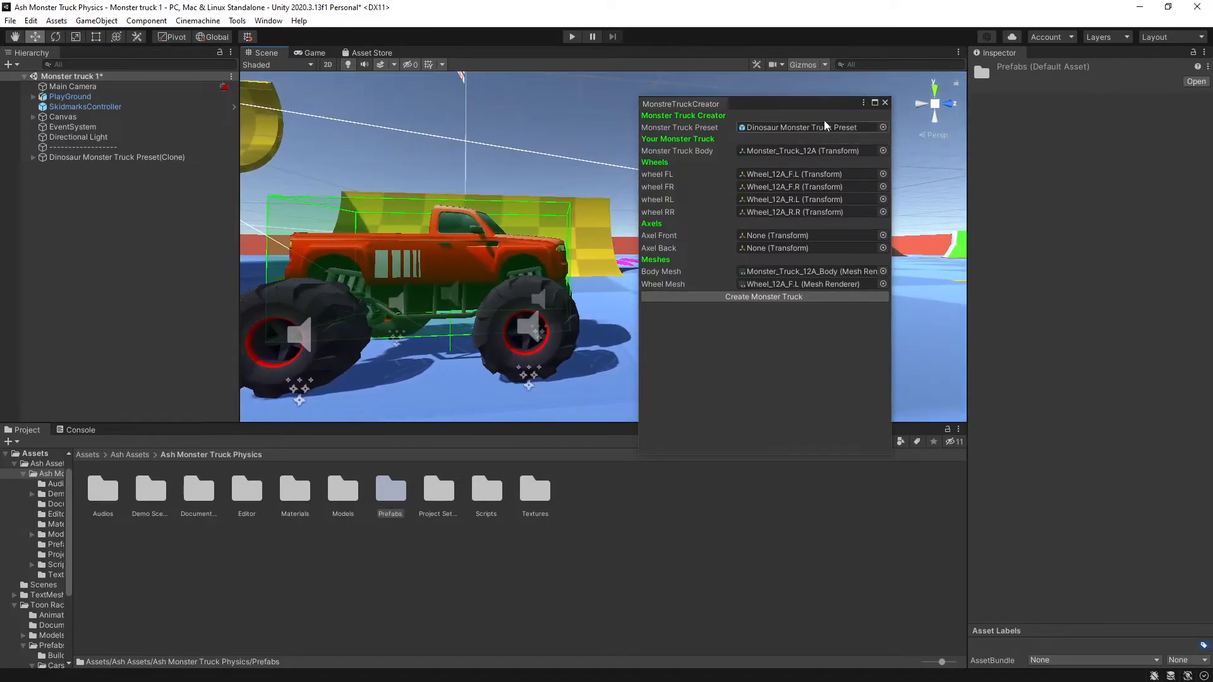
# Select the preset clone's Body Collider to set Center Y 0.05 and Size Y 2.81, Z 6.25.
pyautogui.click(884, 102)
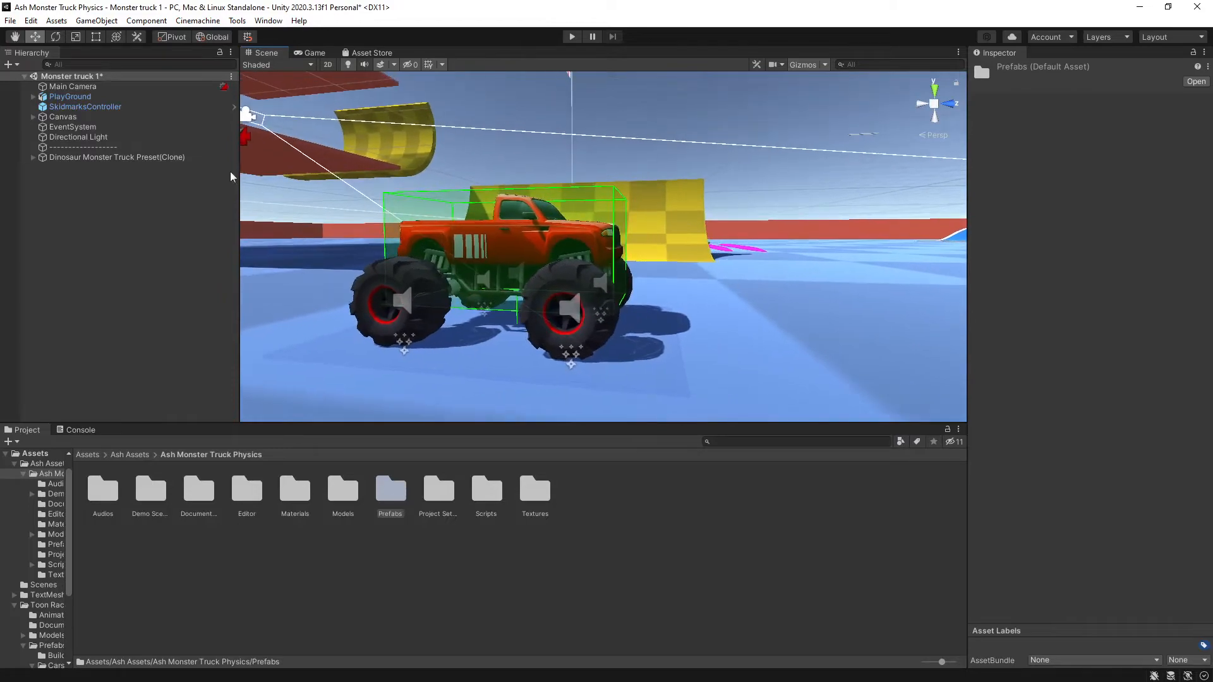
pyautogui.click(116, 157)
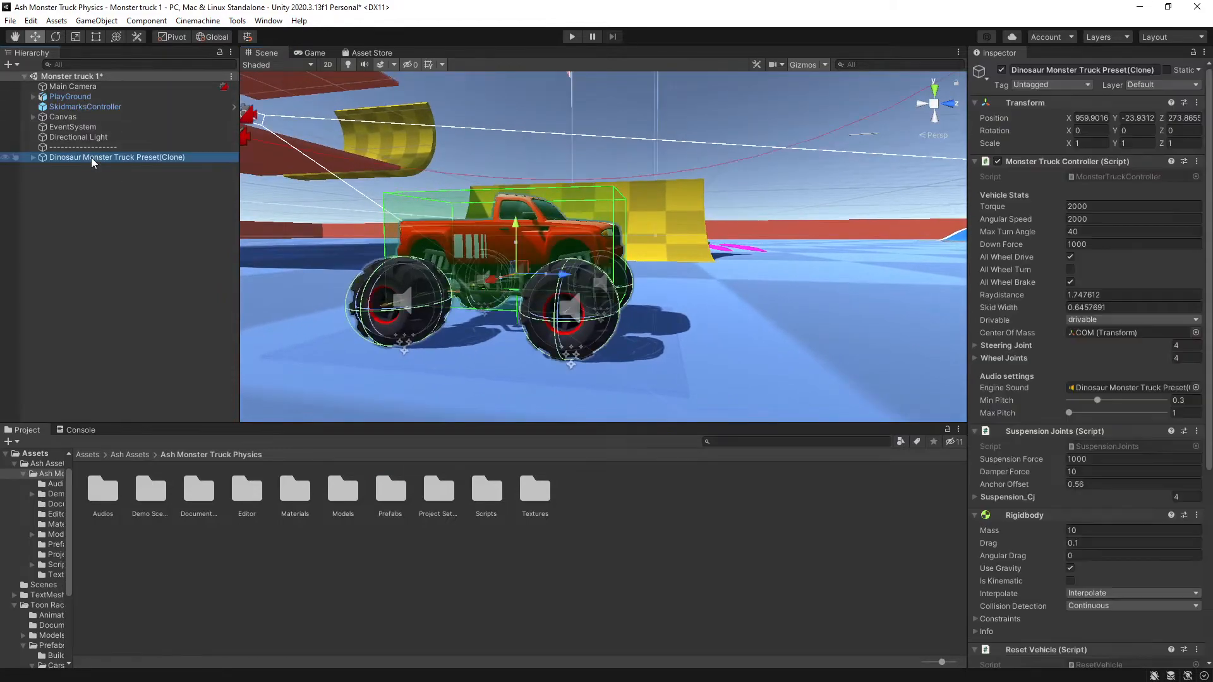
pyautogui.click(82, 167)
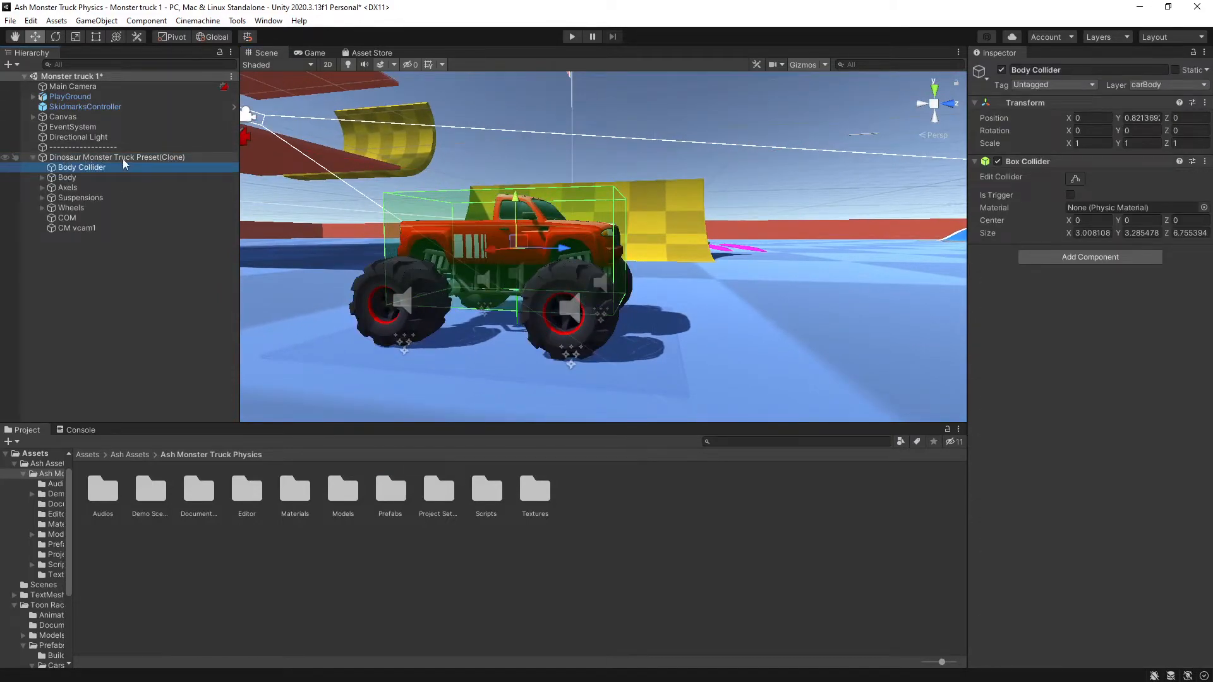
pyautogui.click(116, 156)
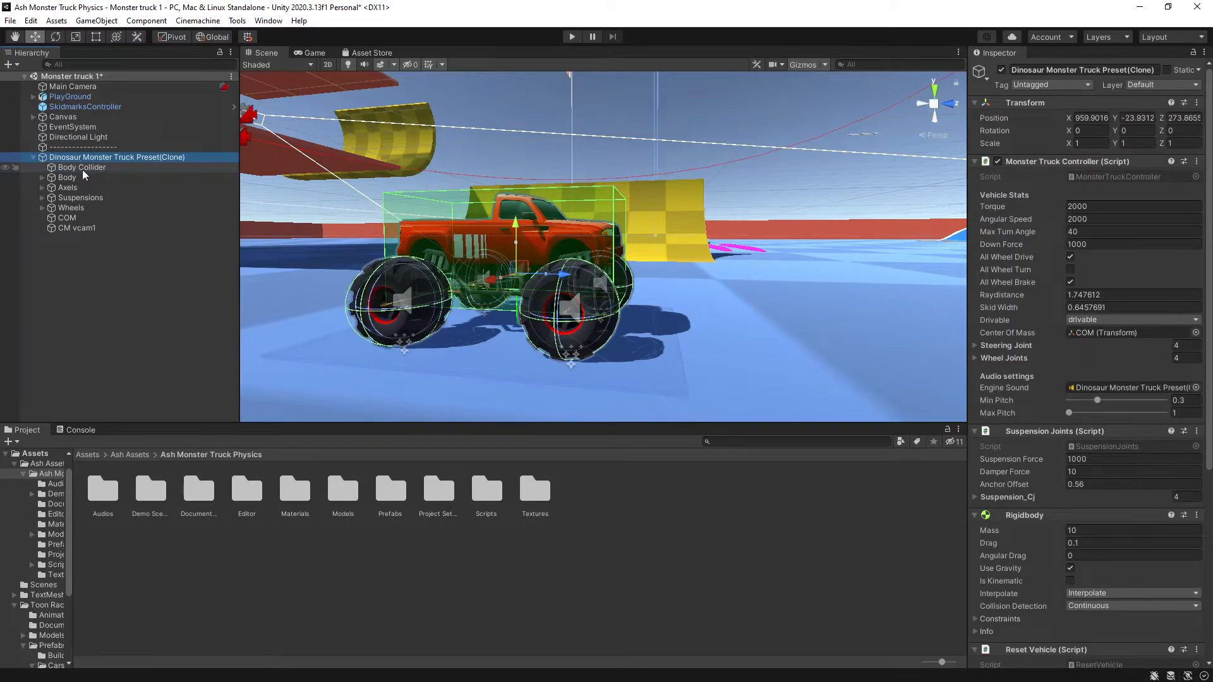
pyautogui.click(81, 167)
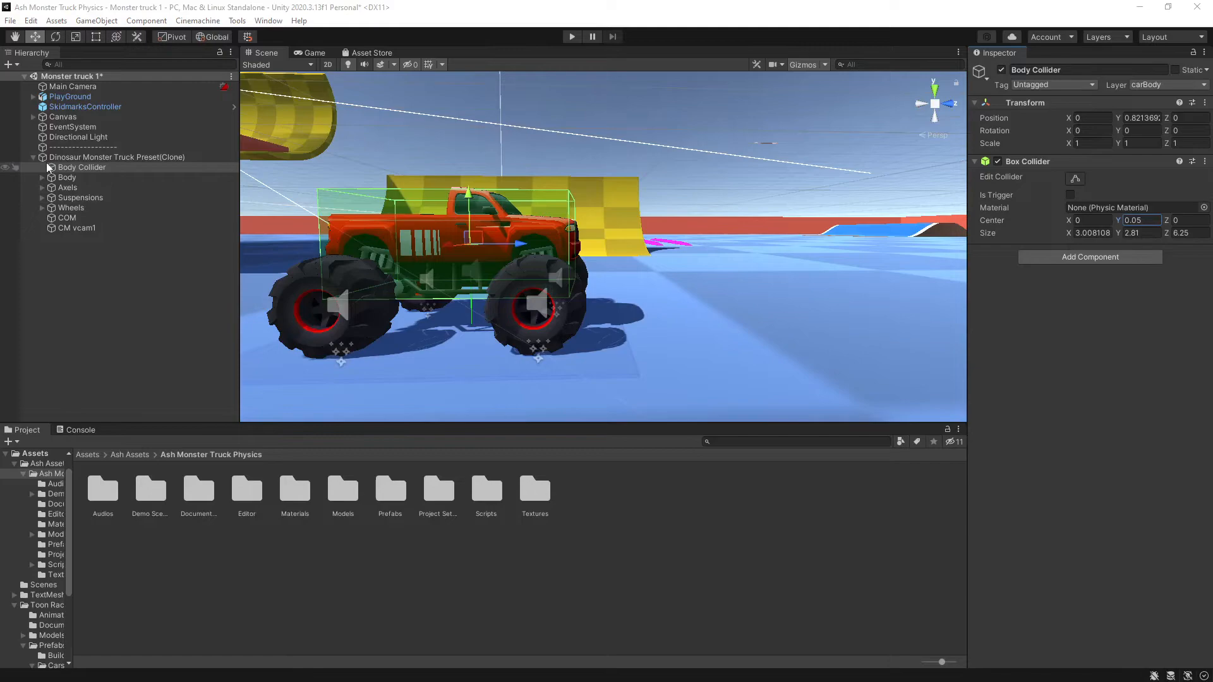
# Rename the generated clone truck object to 'RedMenace' in the Hierarchy.
pyautogui.rightClick(117, 157)
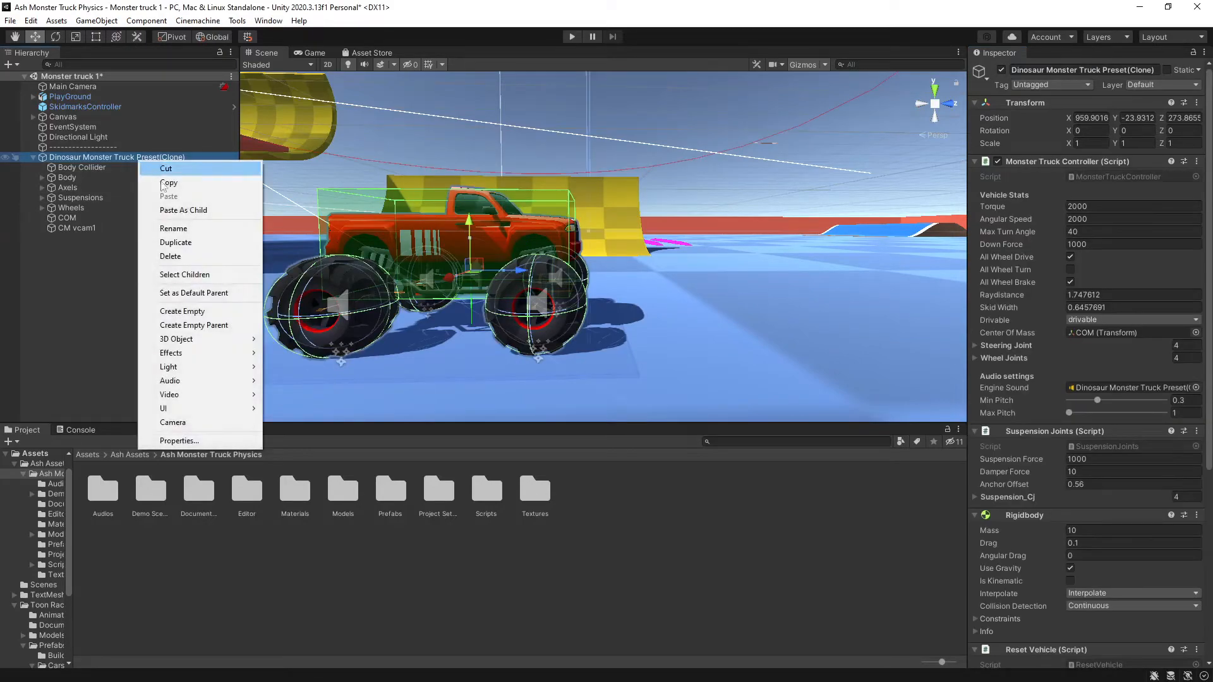
pyautogui.click(180, 231)
pyautogui.write('RedMenace')
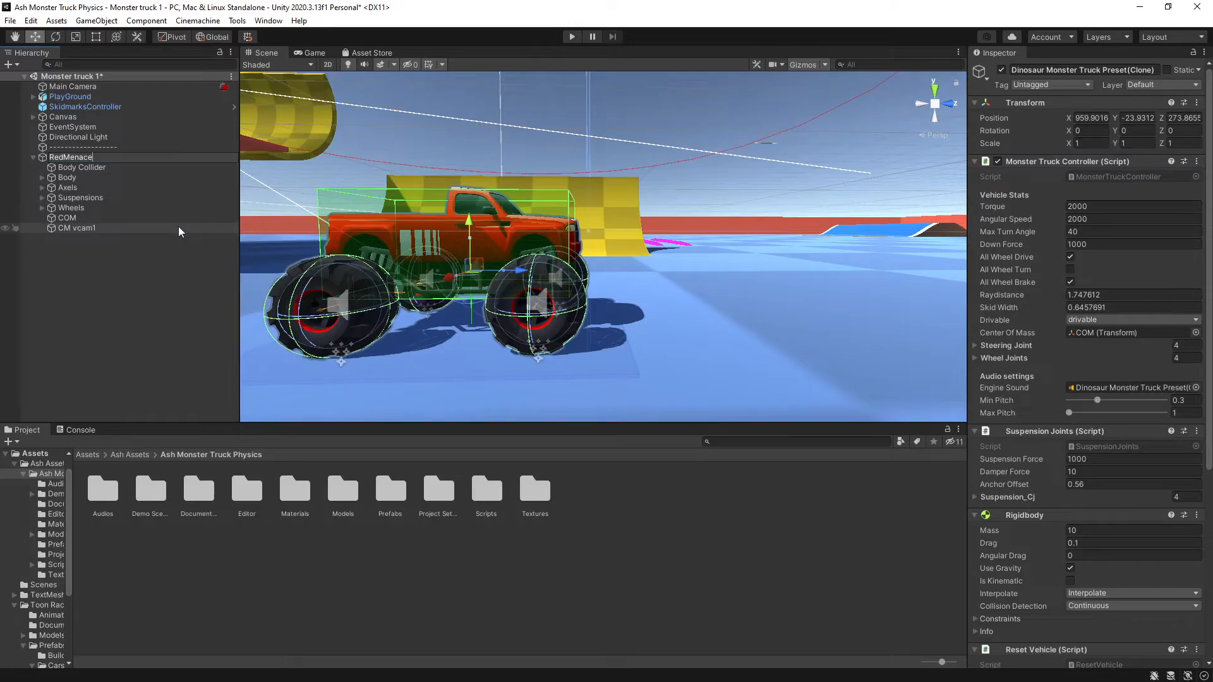
pyautogui.click(71, 157)
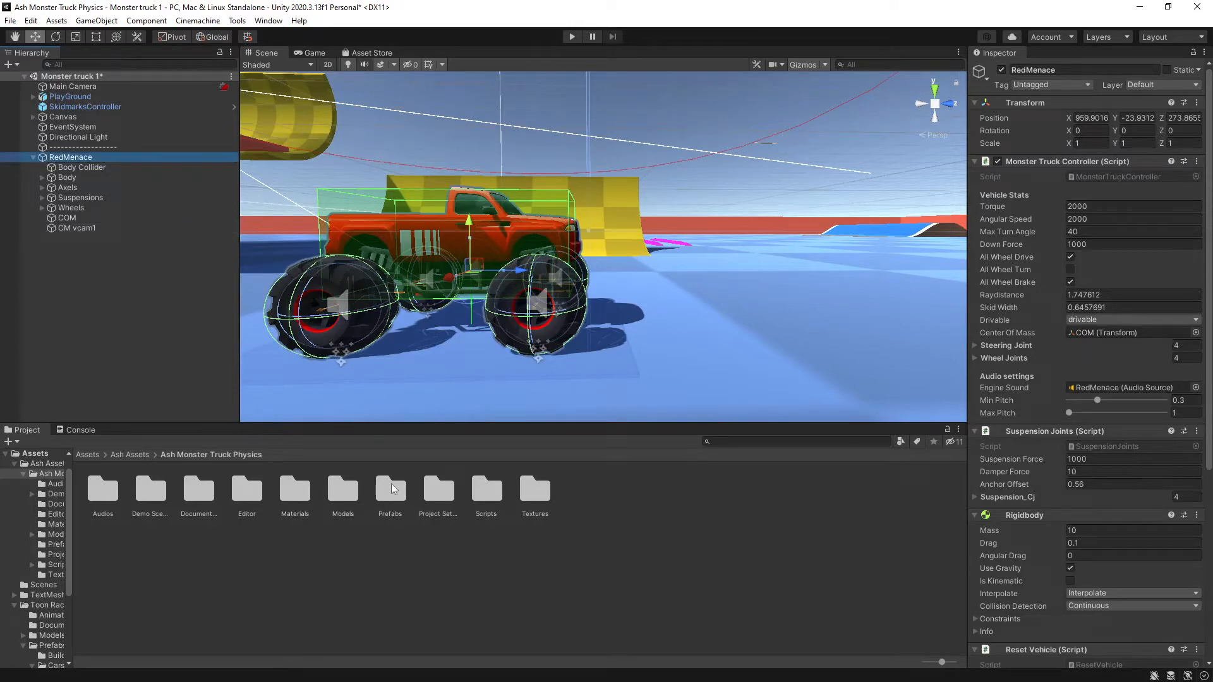
# Save RedMenace as a prefab in the Ash Monster Truck Physics Prefabs folder.
pyautogui.doubleClick(390, 489)
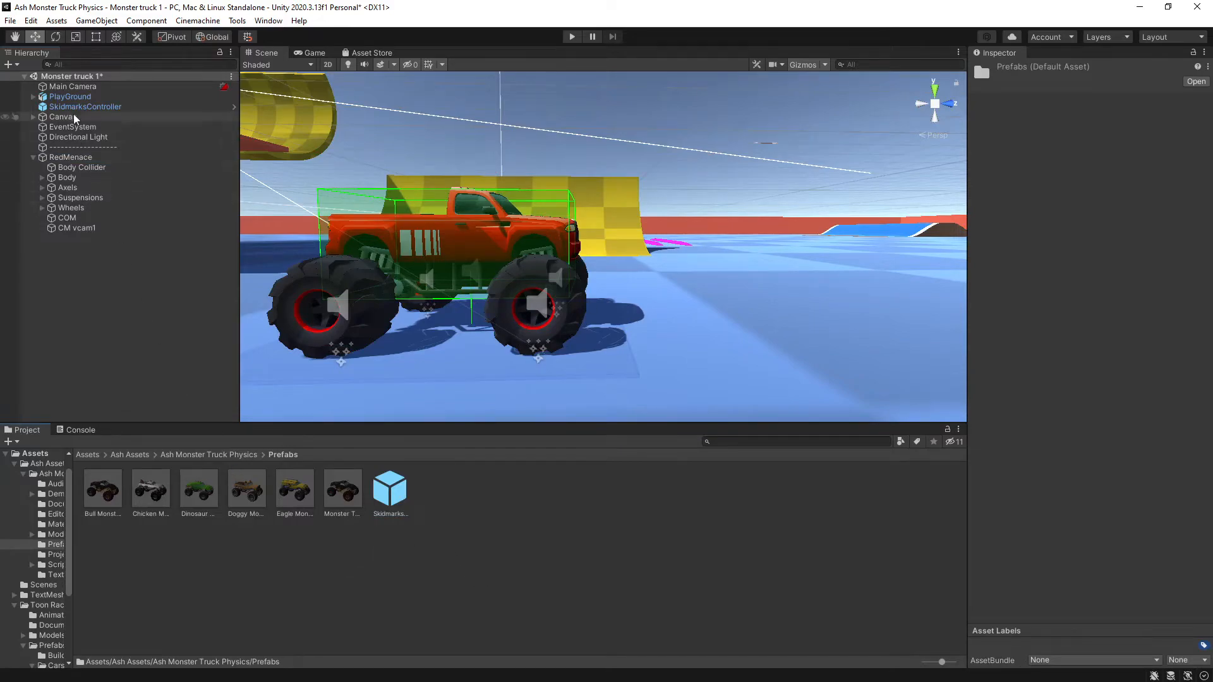
pyautogui.click(389, 493)
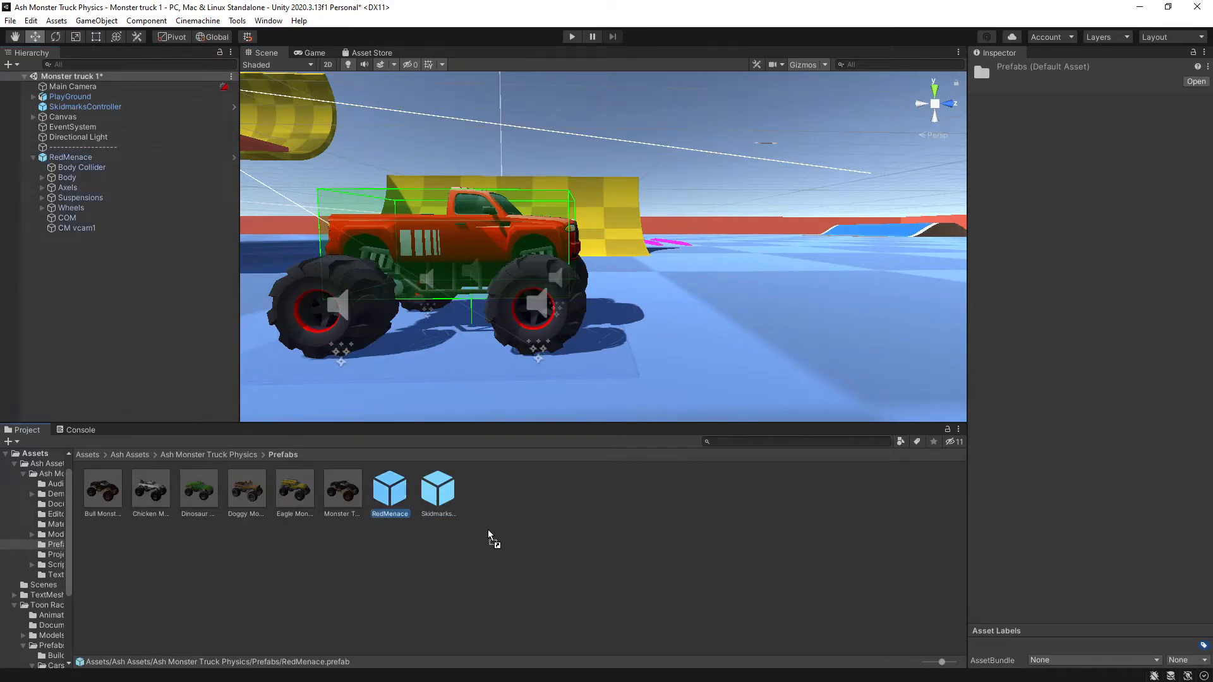
pyautogui.click(571, 36)
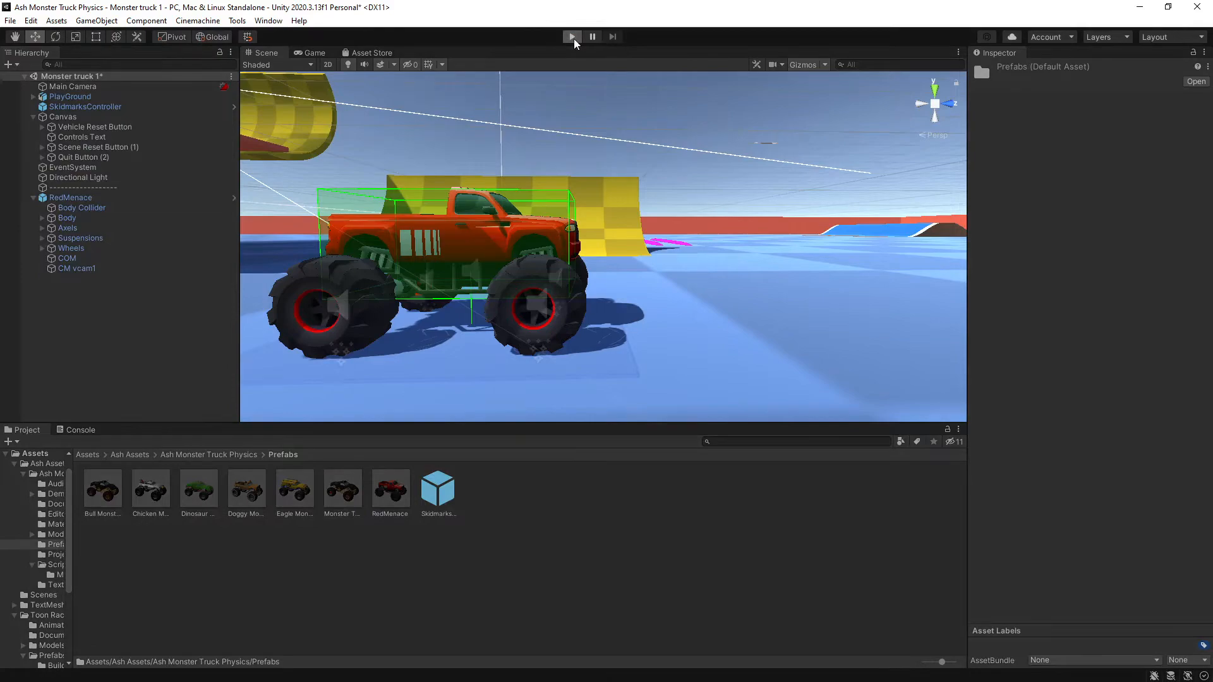
# Test-drive RedMenace around the playground in Play mode, then return to the editor.
pyautogui.click(571, 37)
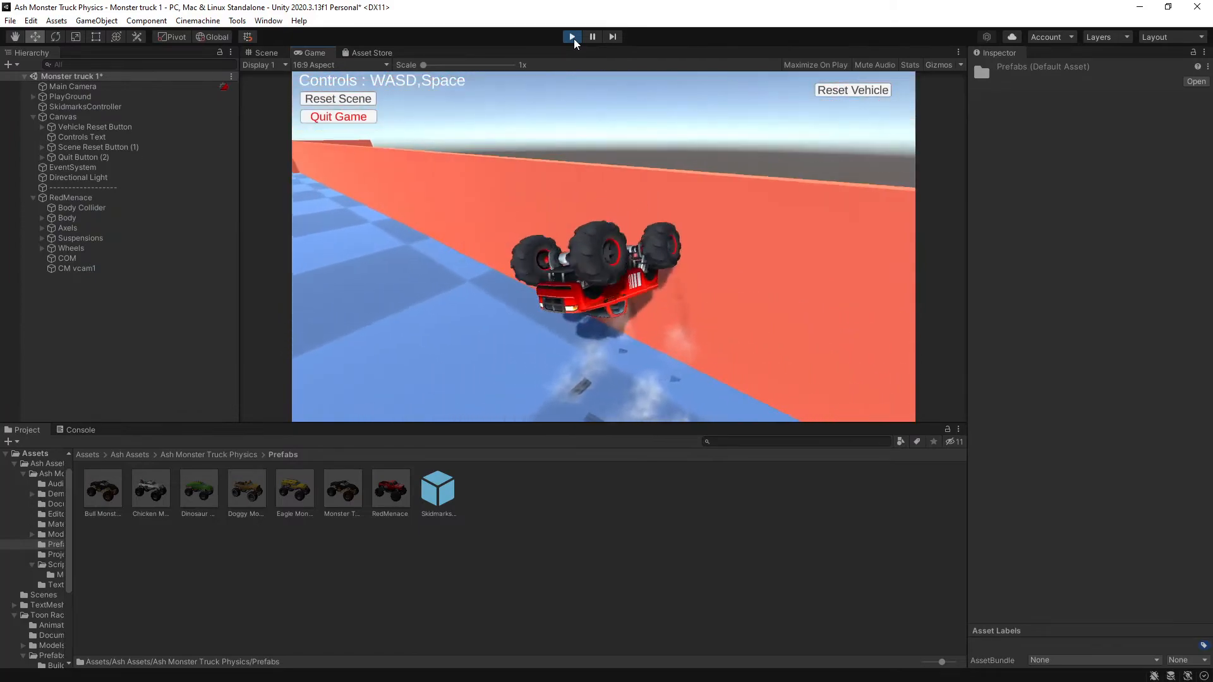
pyautogui.click(571, 37)
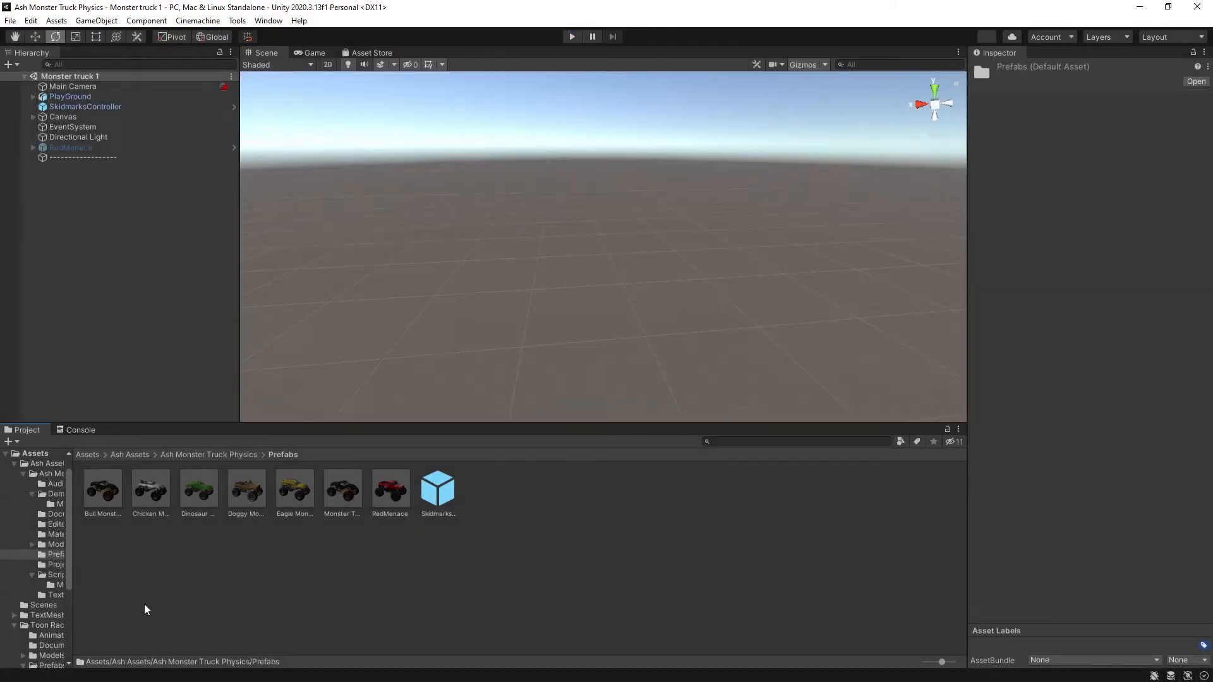
pyautogui.moveTo(434, 647)
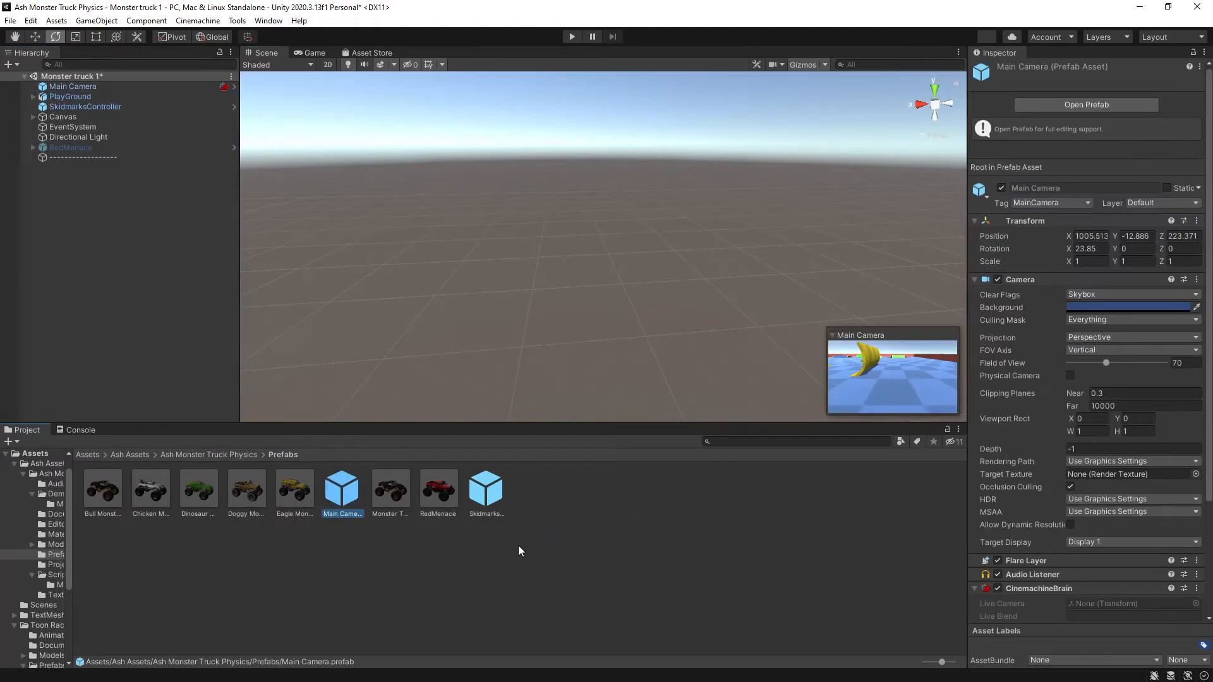
# Return to the top Assets folder and browse into the Toon Racing folder.
pyautogui.click(87, 453)
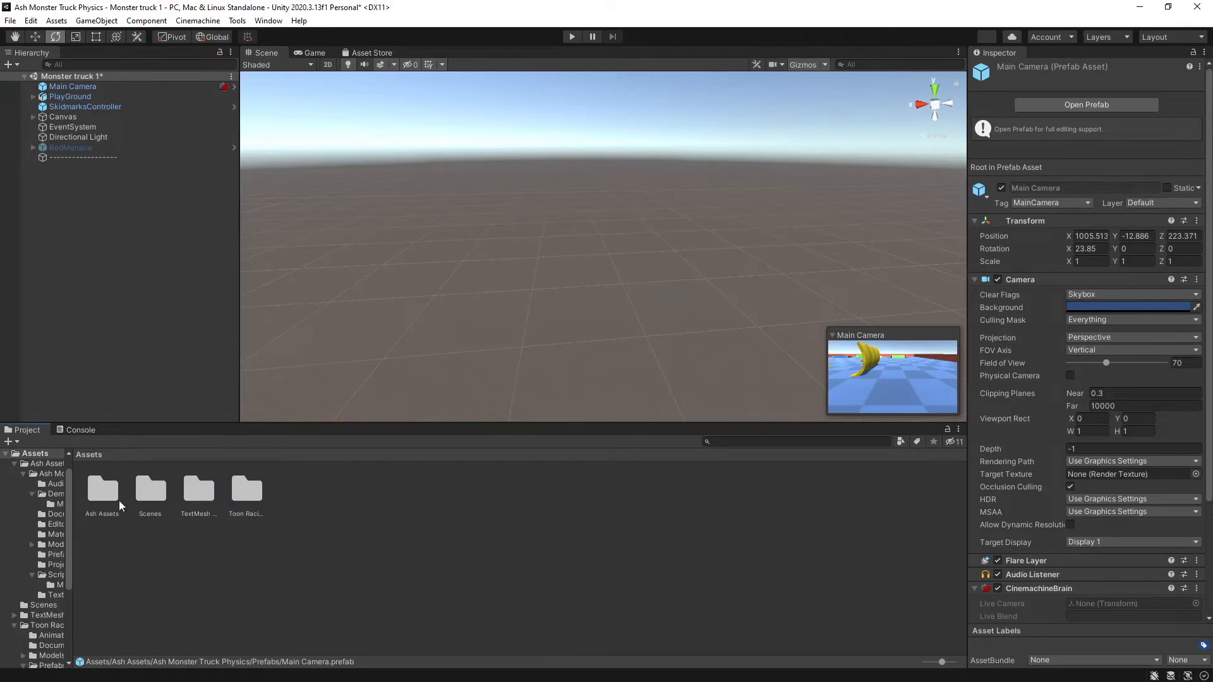
pyautogui.doubleClick(245, 488)
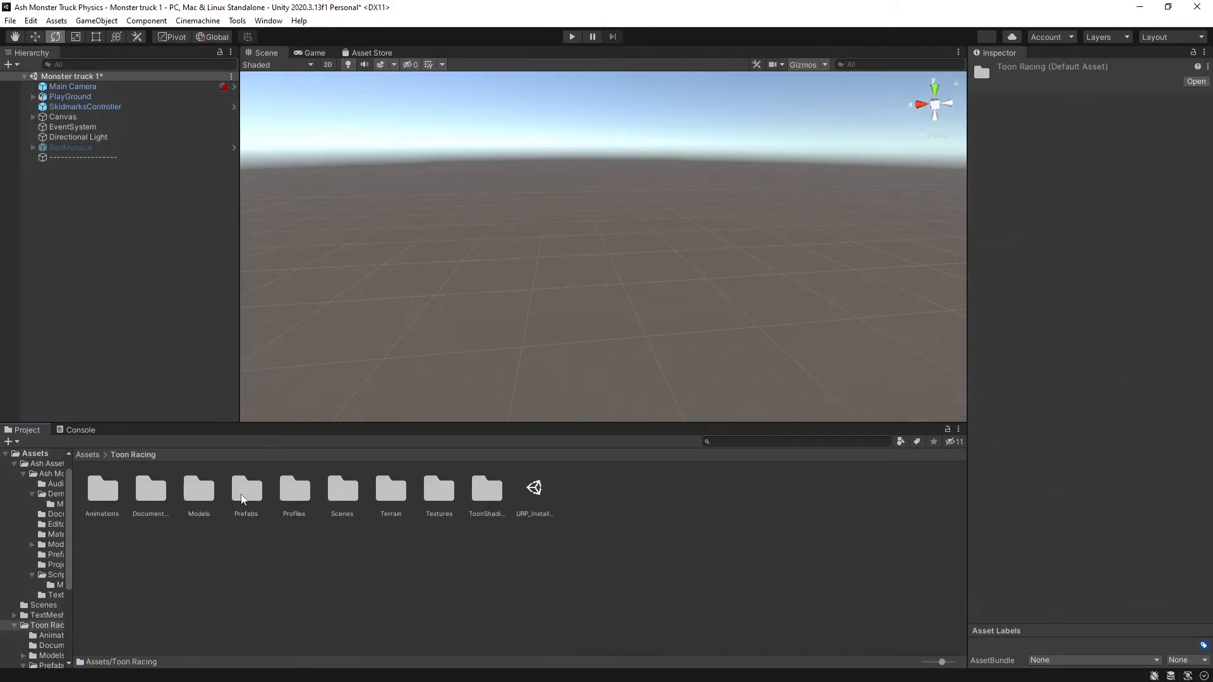
pyautogui.moveTo(347, 499)
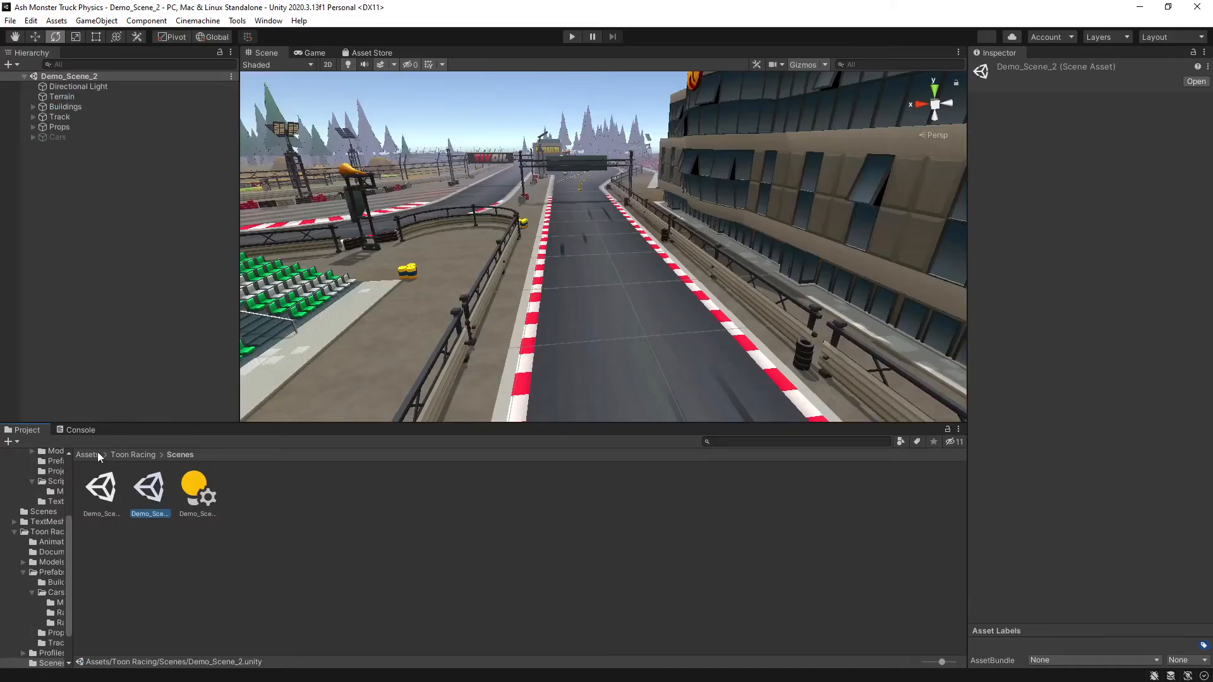
# Add RedMenace, SkidmarksController and Main Camera to Demo_Scene_2 and start Play mode.
pyautogui.click(56, 554)
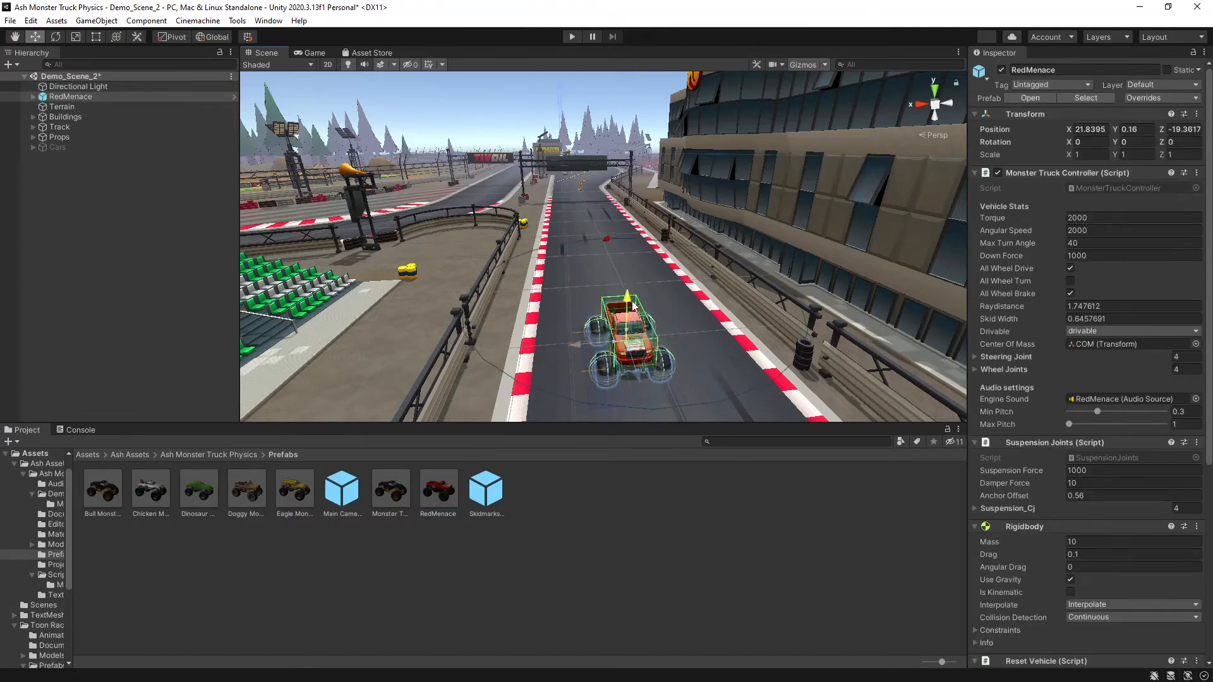
pyautogui.click(485, 487)
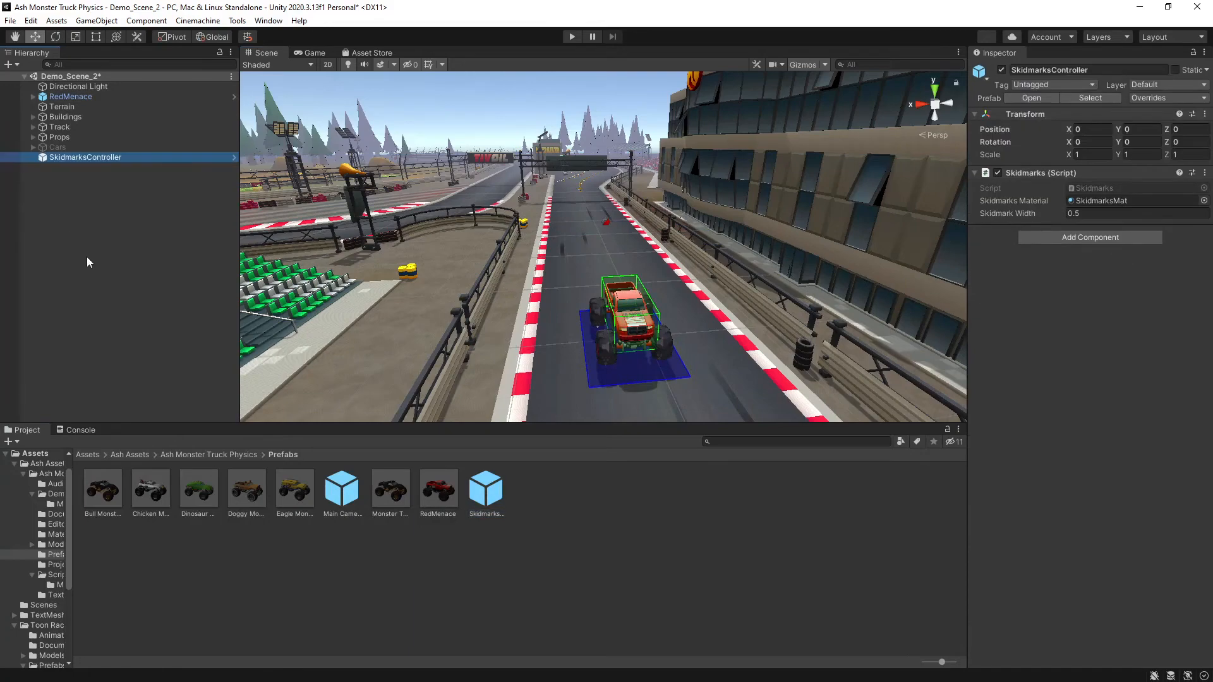
pyautogui.click(73, 167)
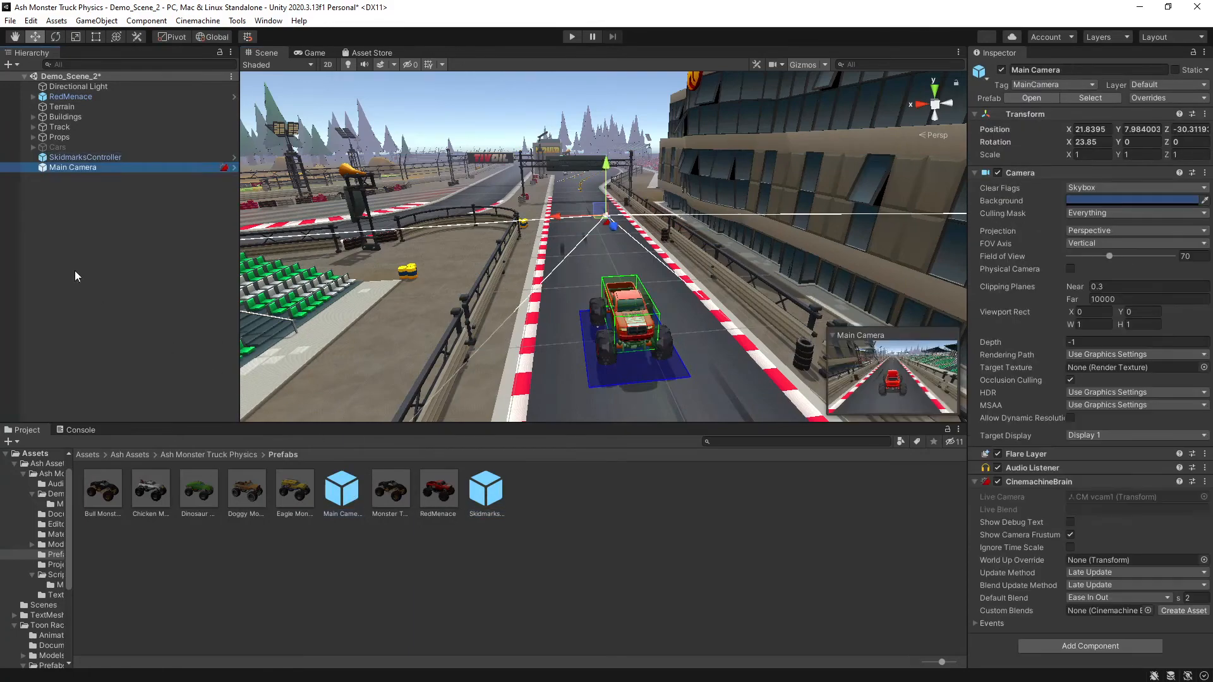
pyautogui.click(571, 36)
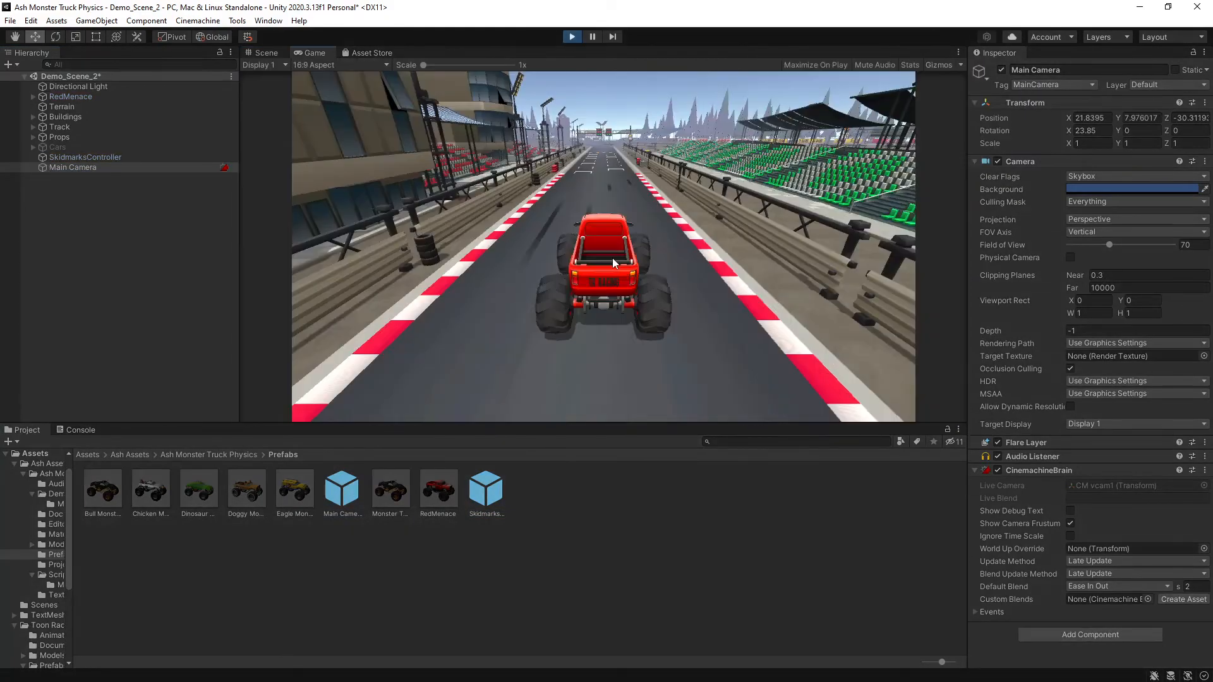